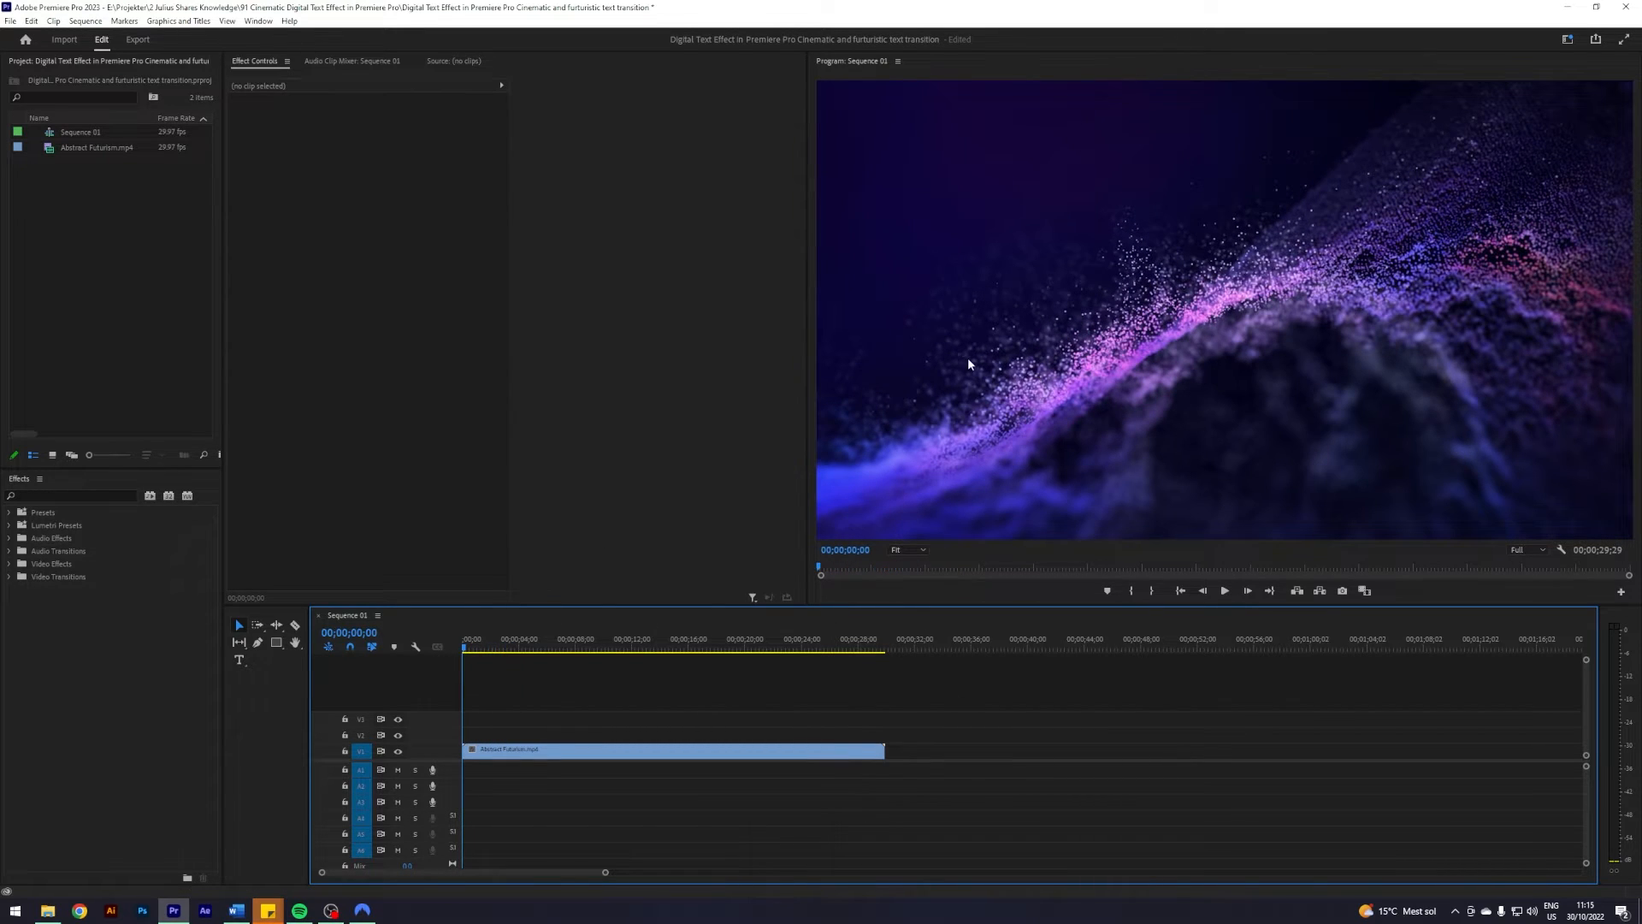
mouse_move(920, 423)
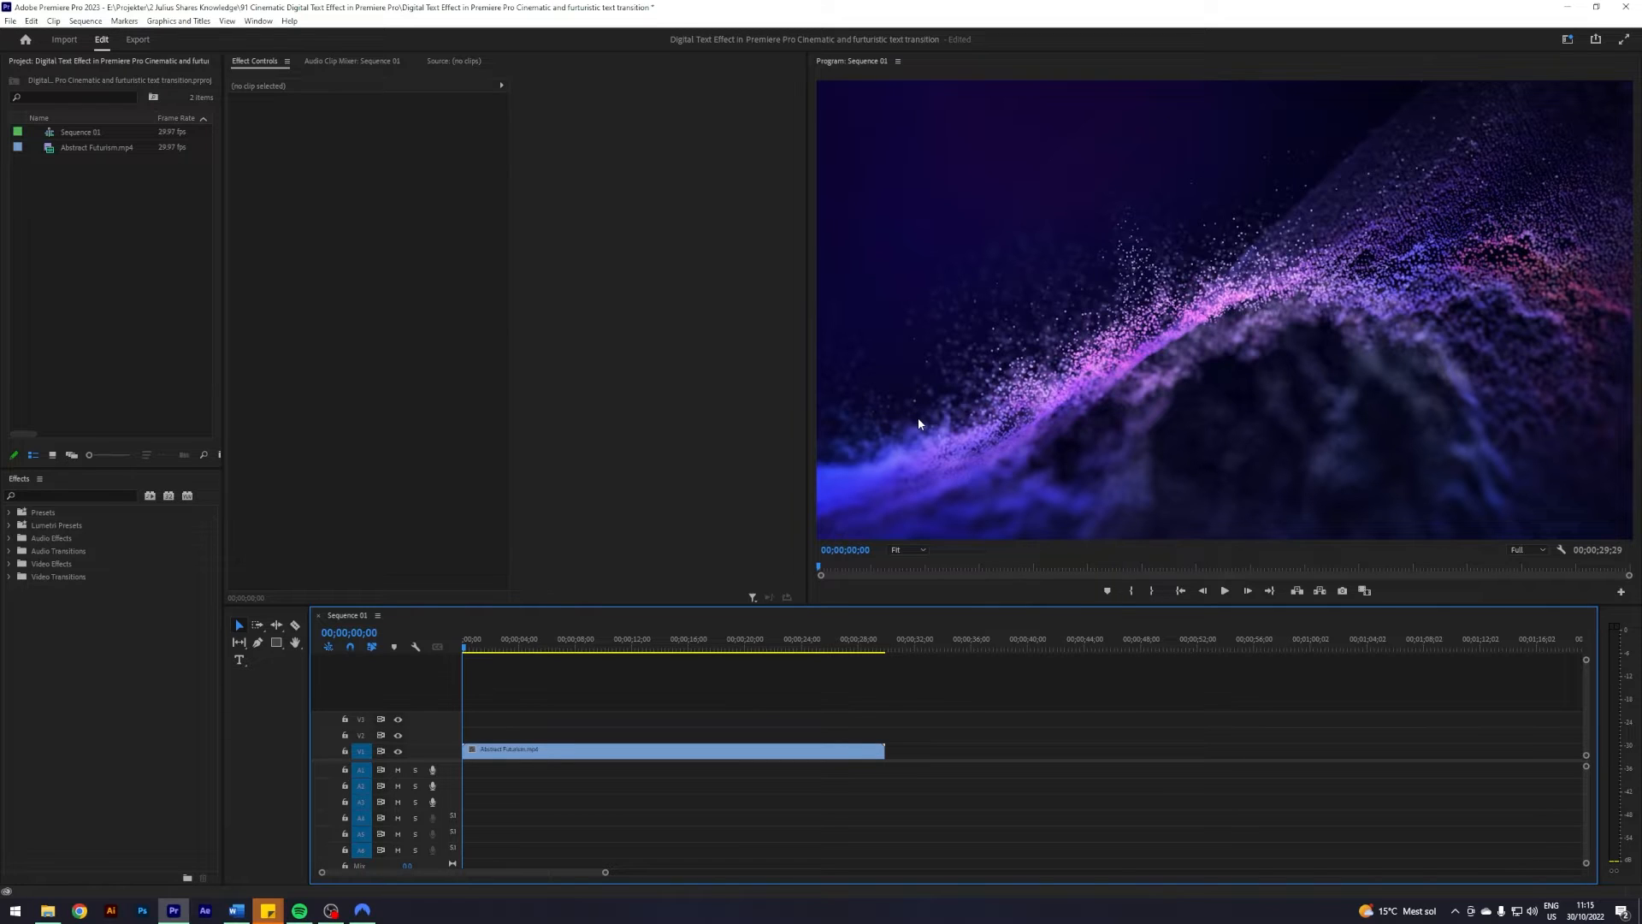
mouse_move(900, 410)
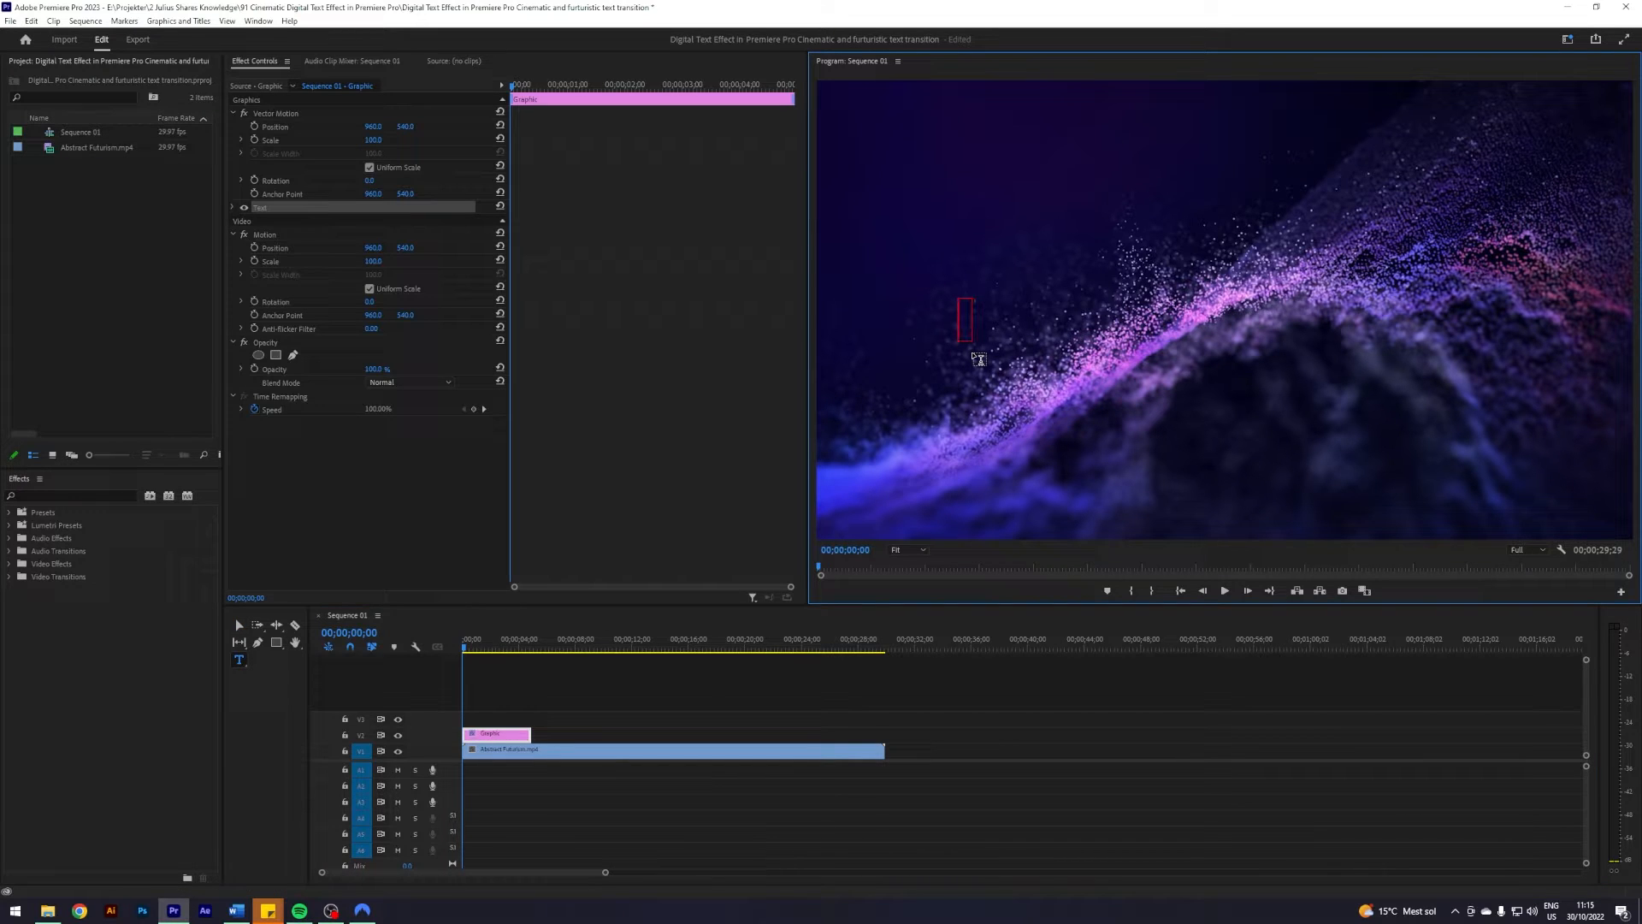
- Type the FUTURISTIC title in the Program Monitor and show the Essential Graphics panel
type("FUTURISTIC")
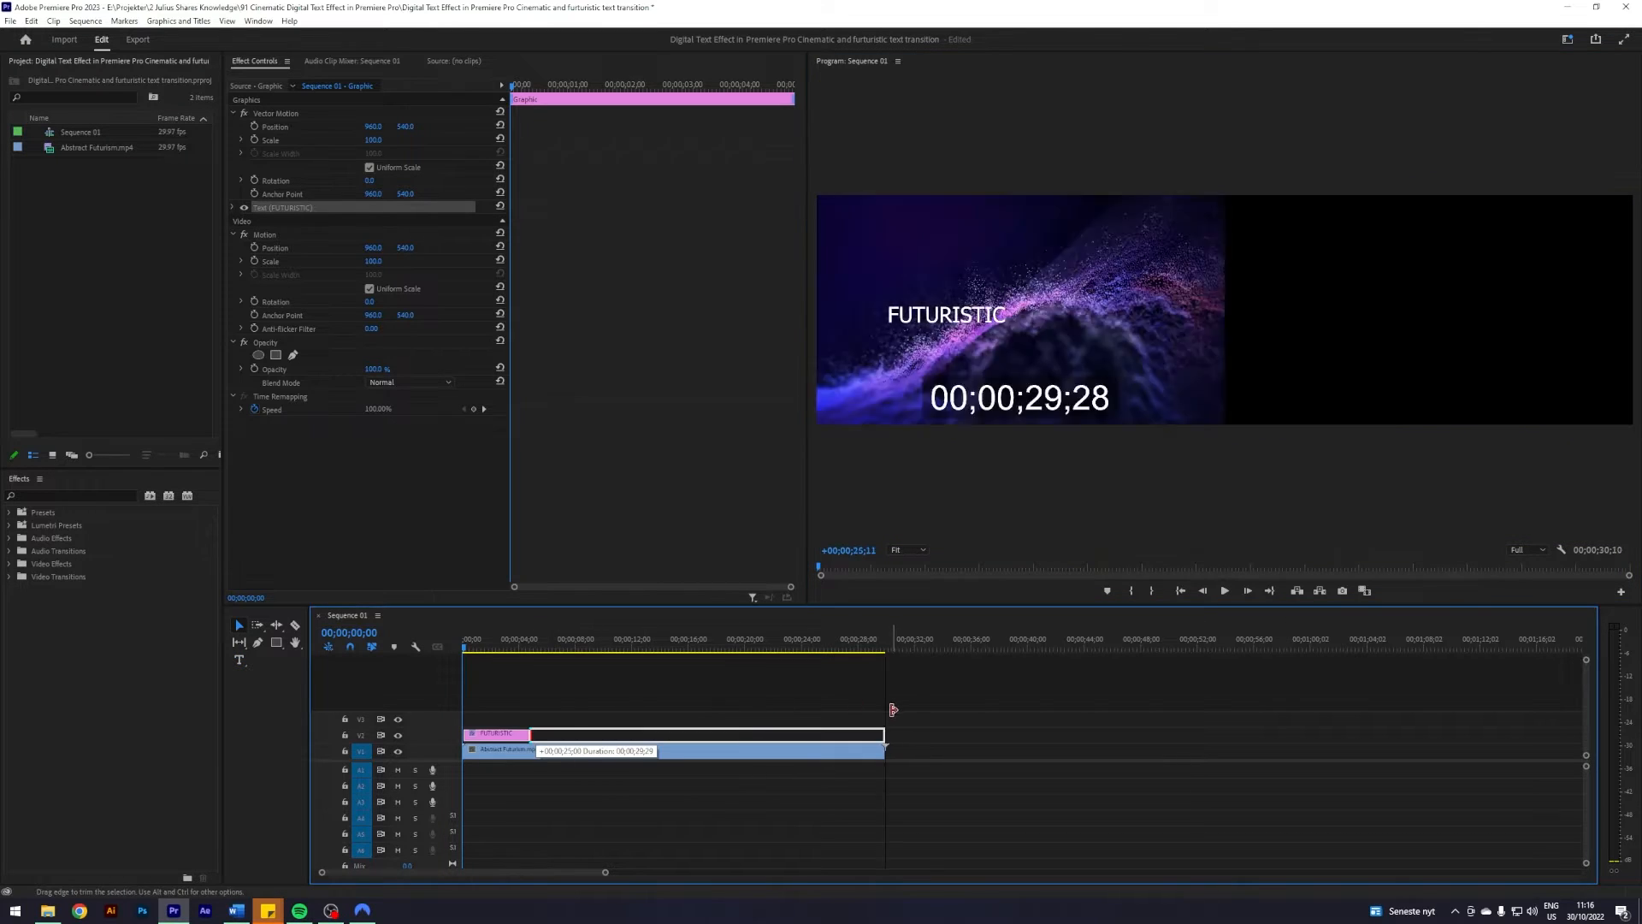
left_click(259, 21)
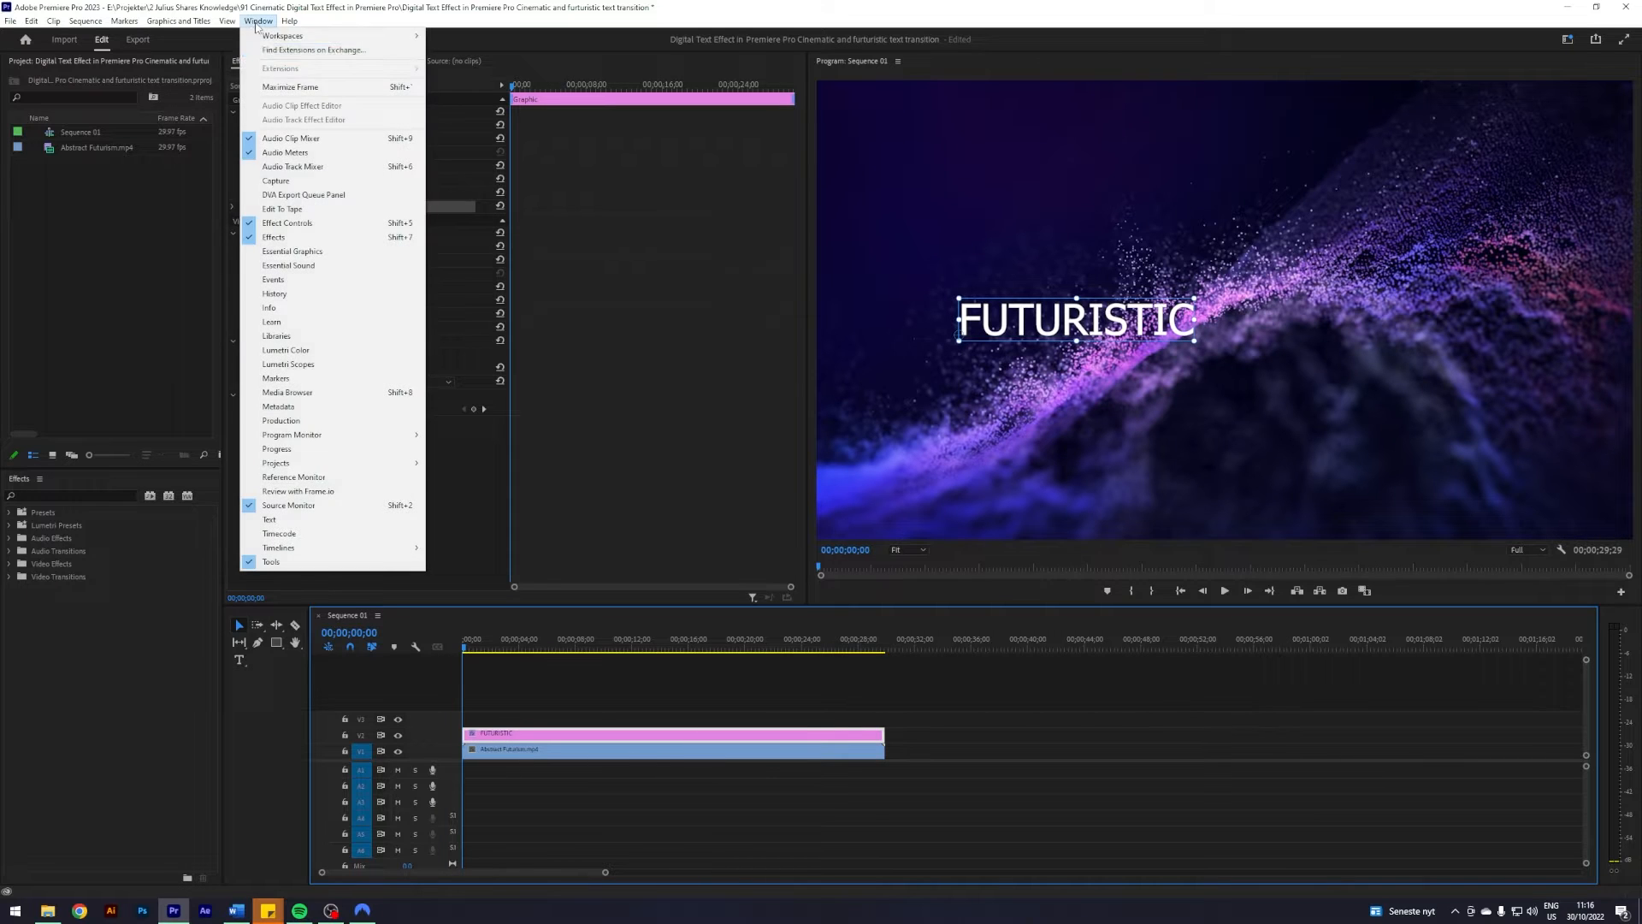
left_click(287, 222)
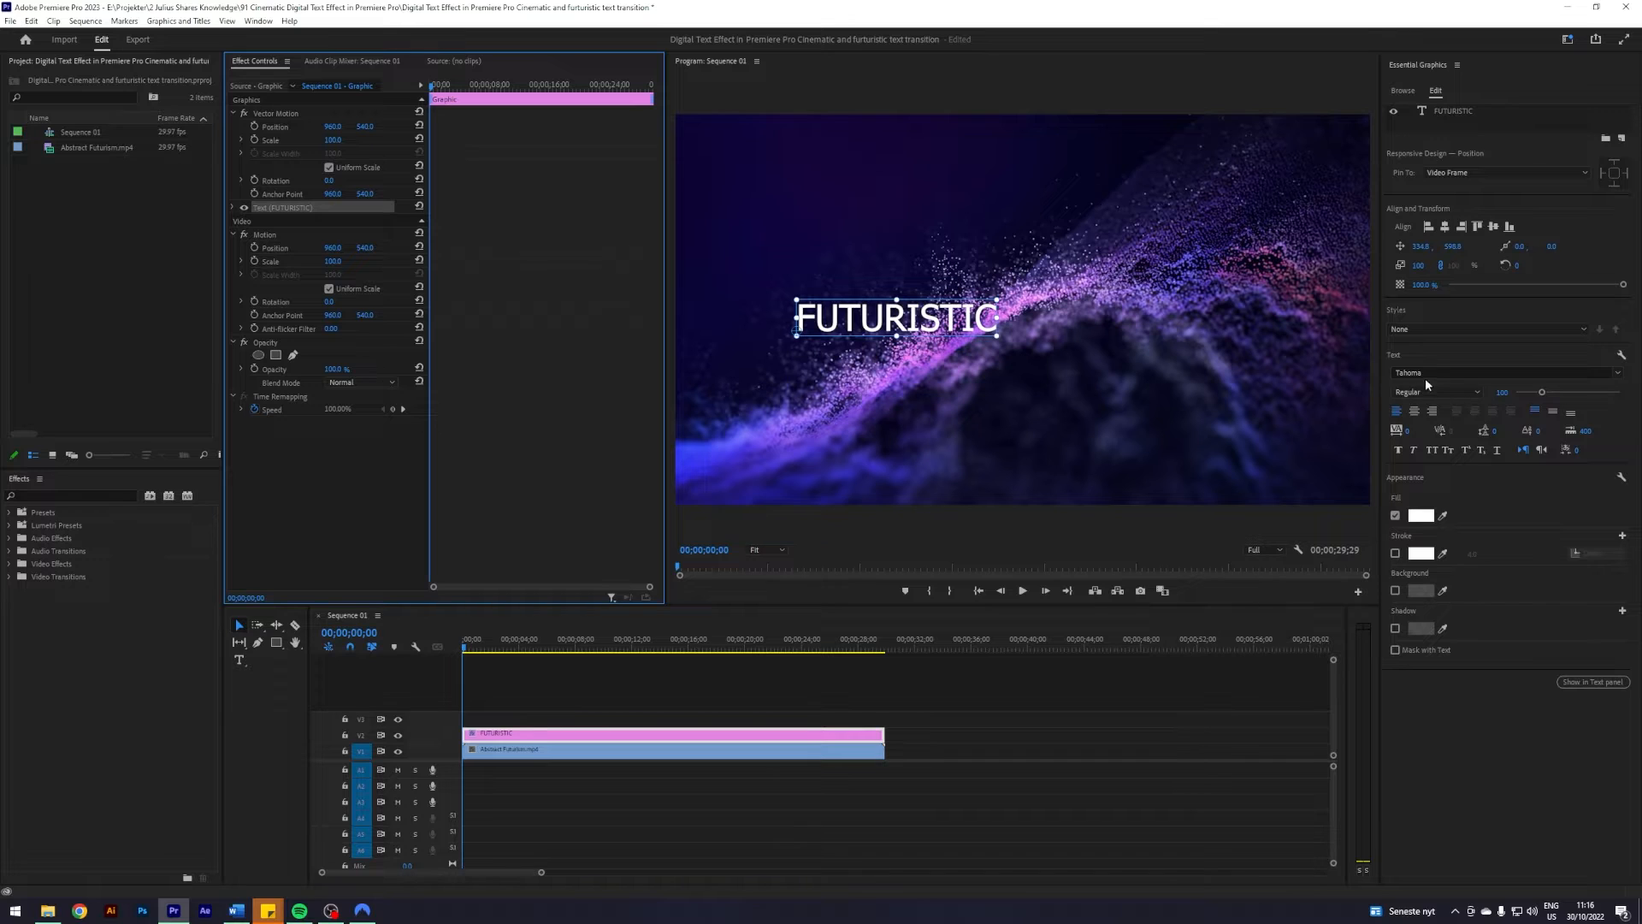
- Search the font list for 'glitch' to set the title in Glitch Inside
type("glitch Inside")
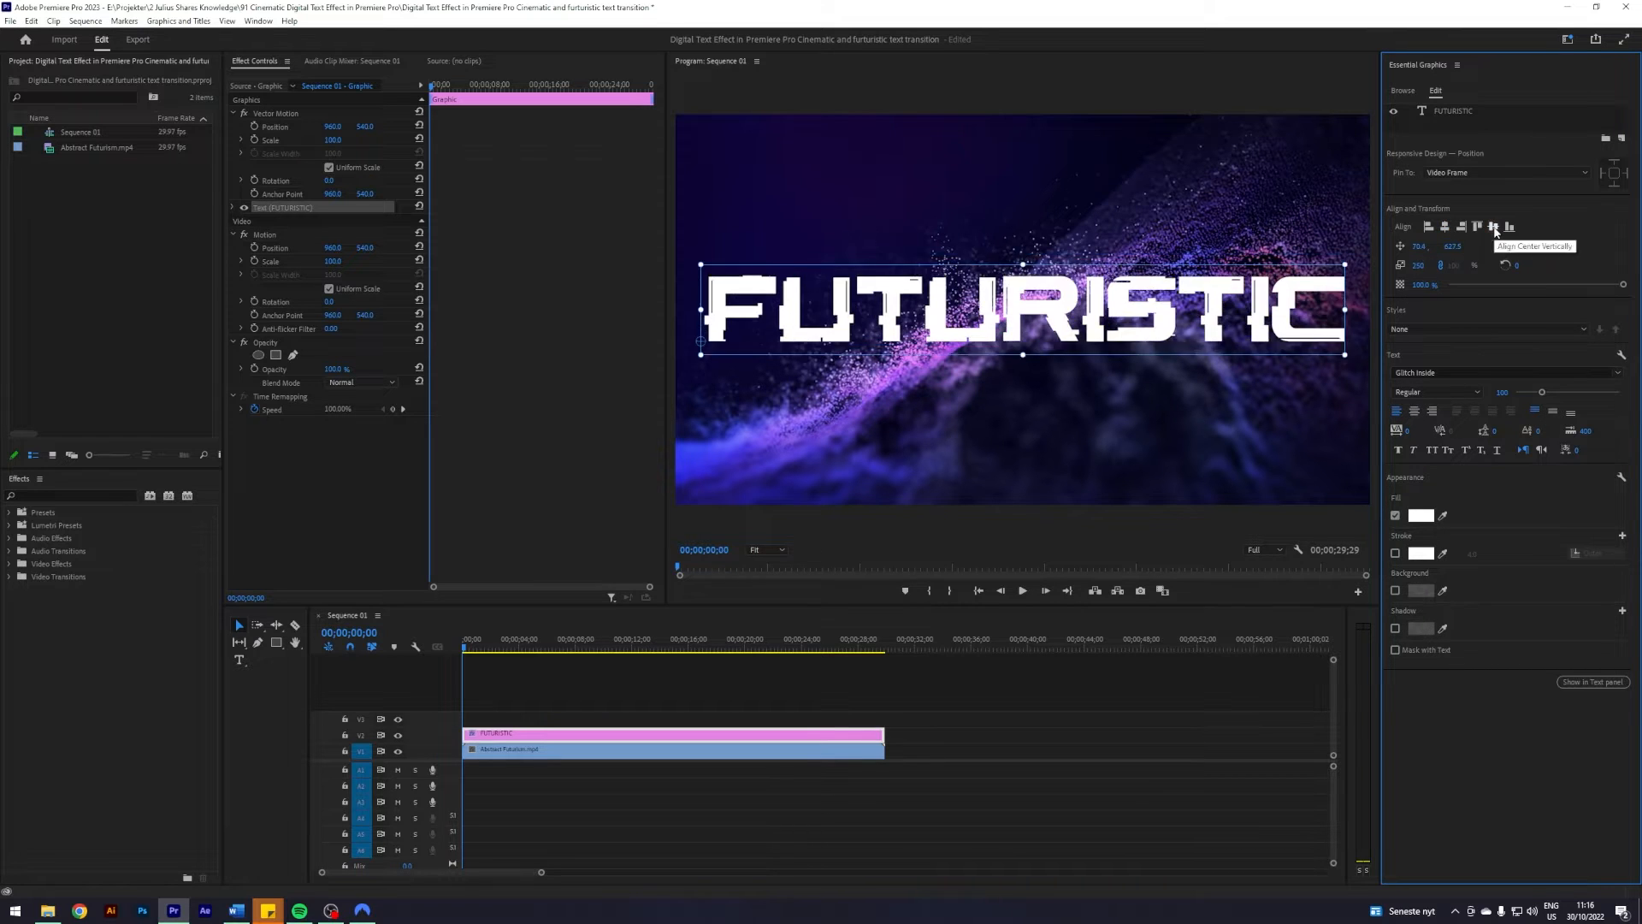
left_click(1496, 226)
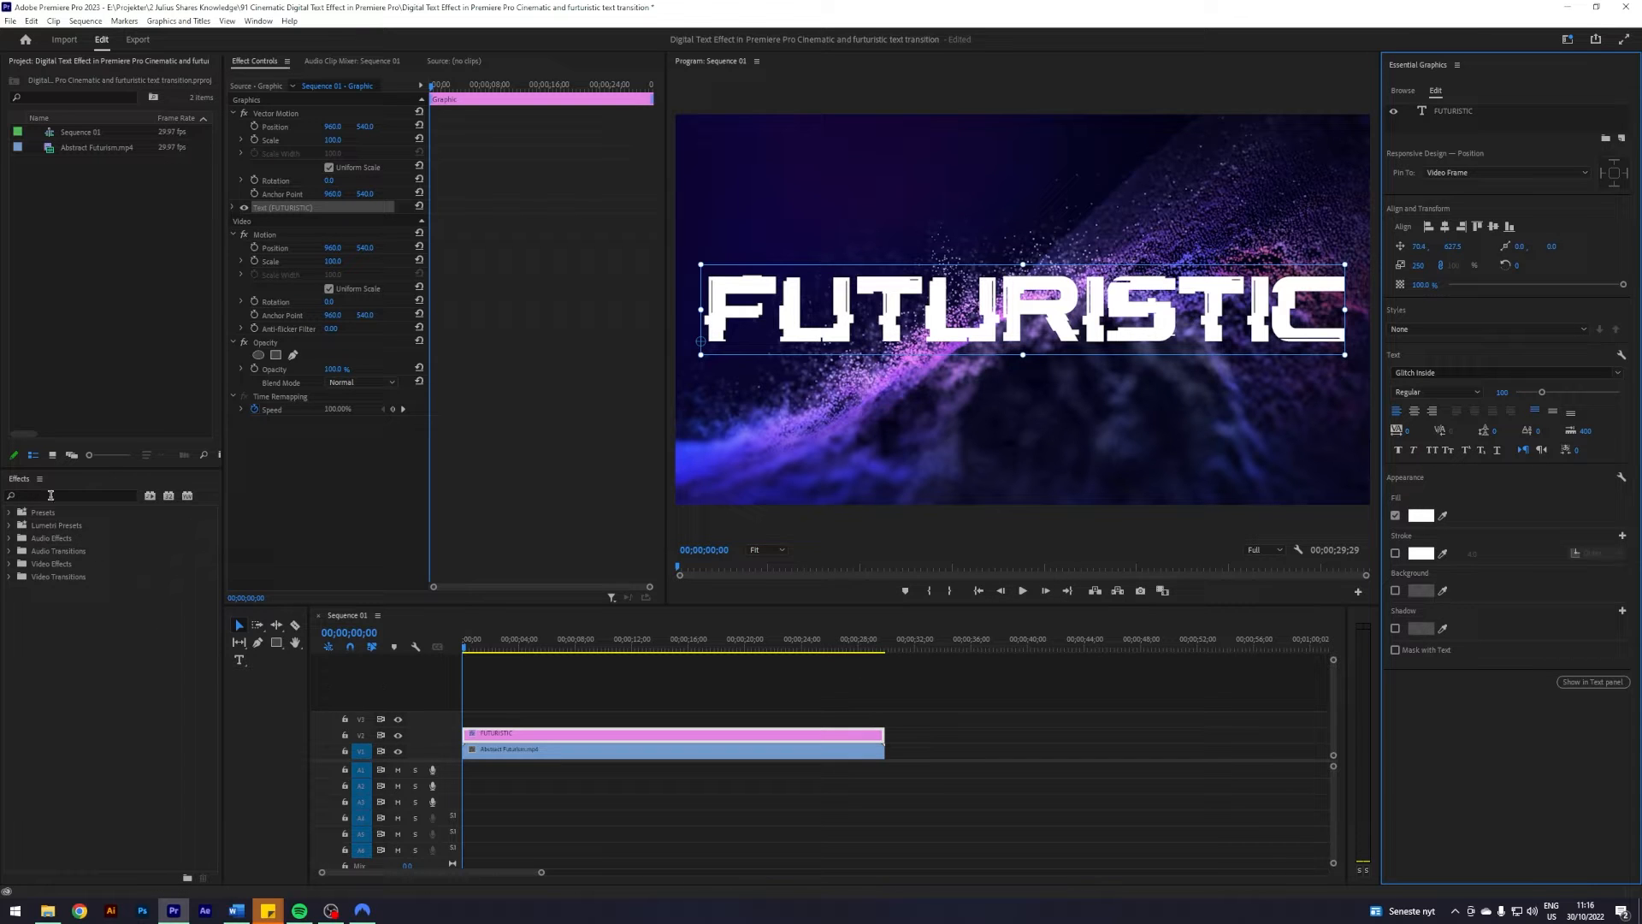
- Apply Block Dissolve, keyframe Transition Completion 100% to 0%, and enlarge the blocks
type("block dissolve")
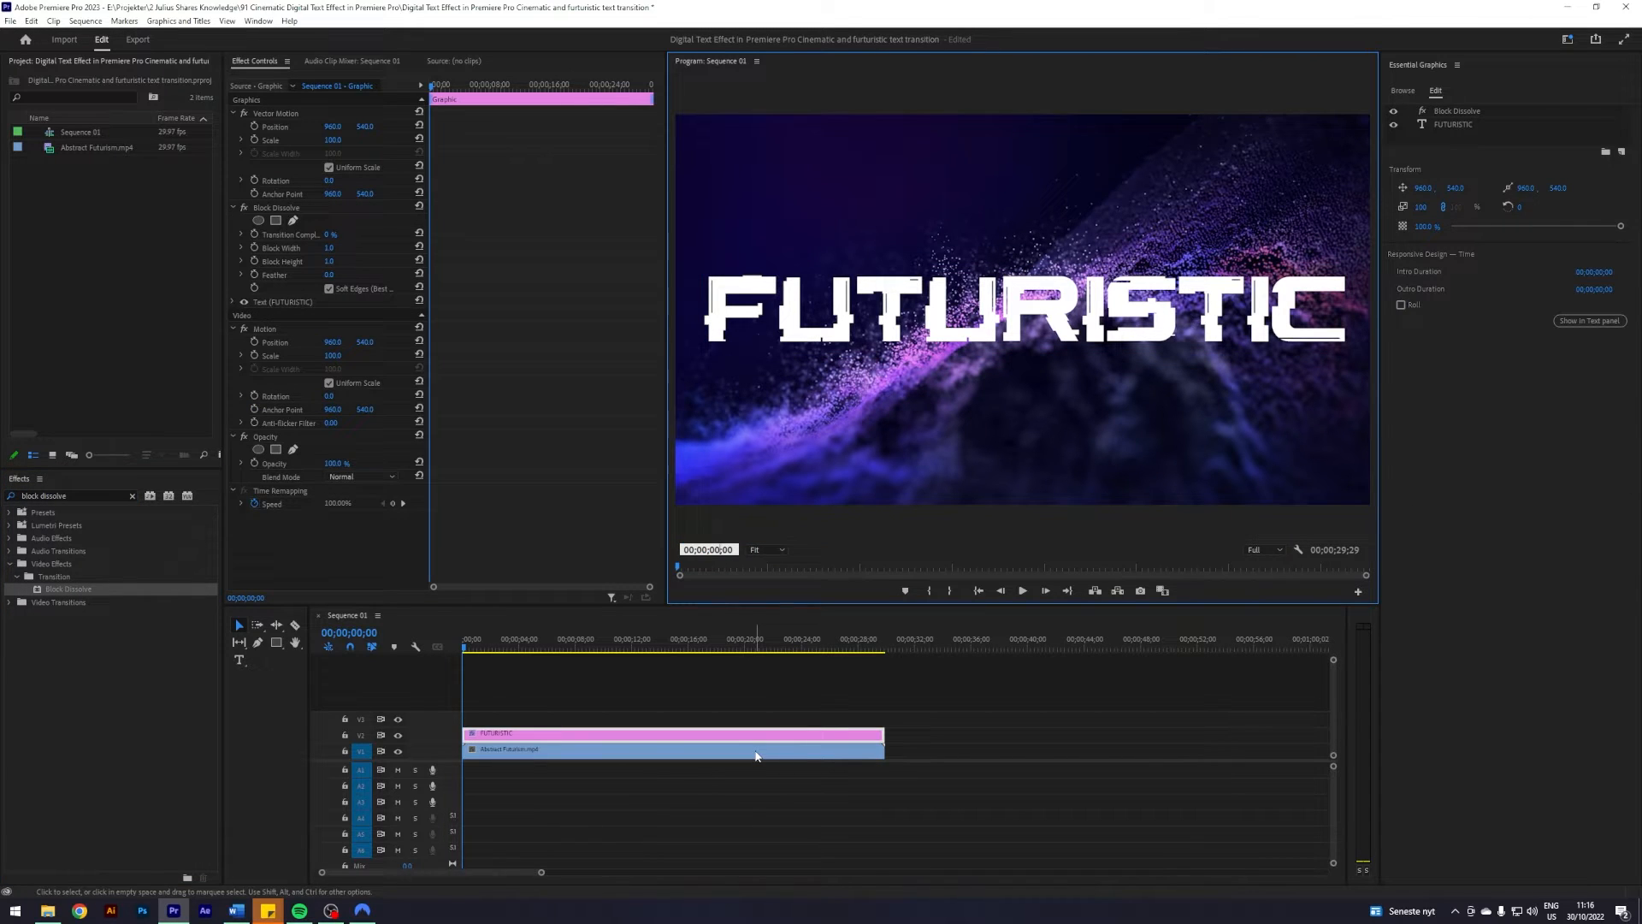
left_click(503, 645)
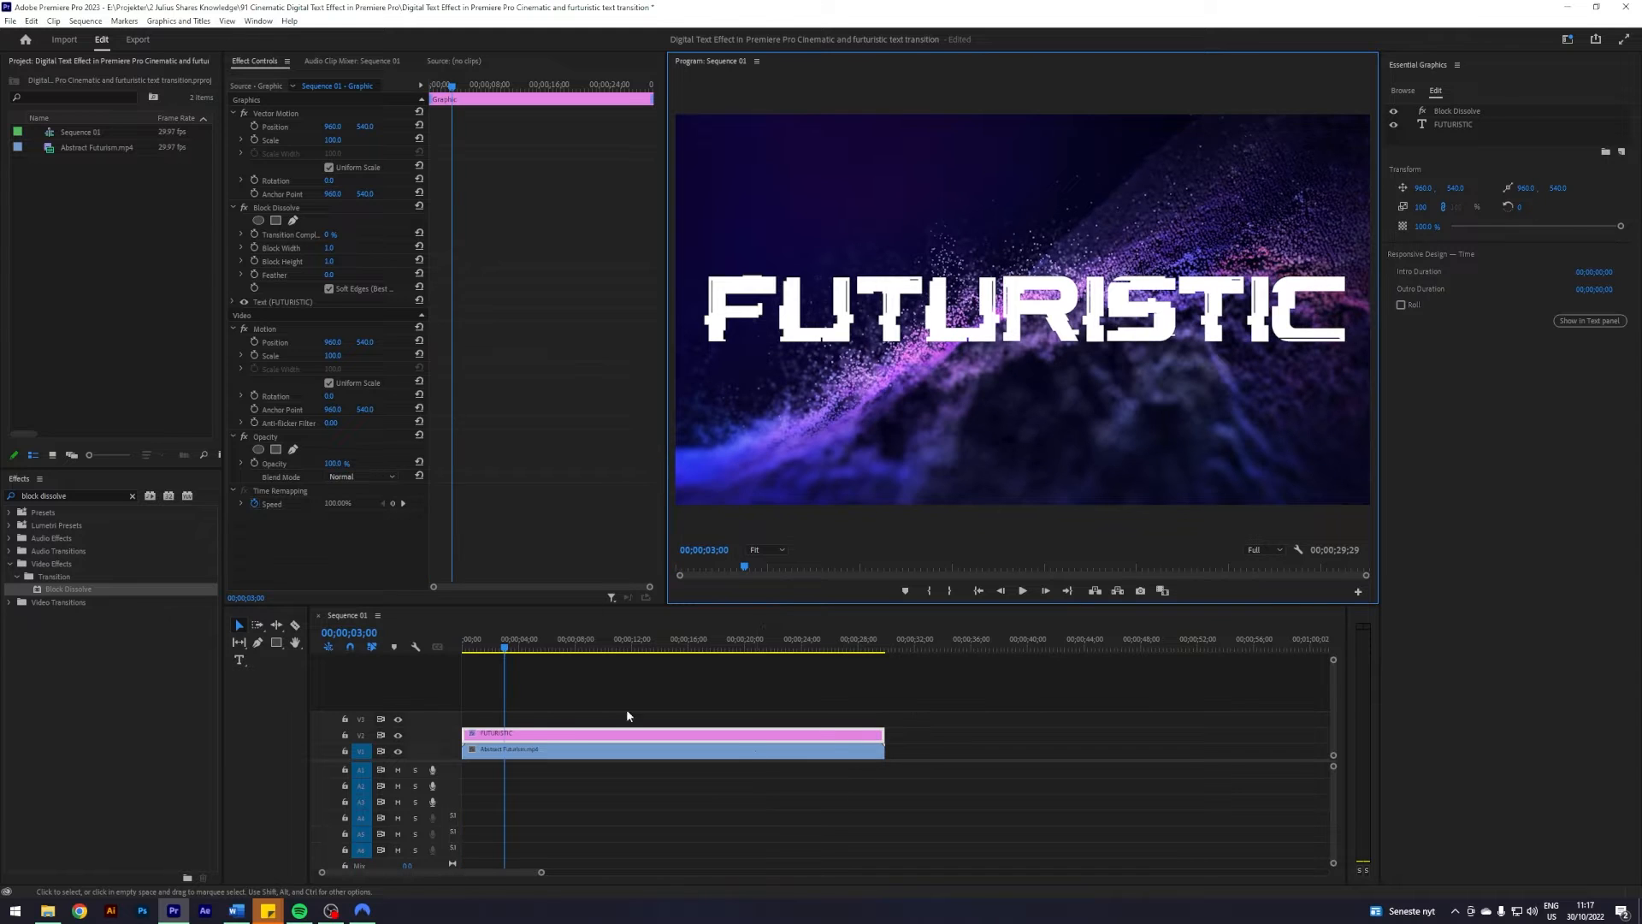
mouse_move(252, 234)
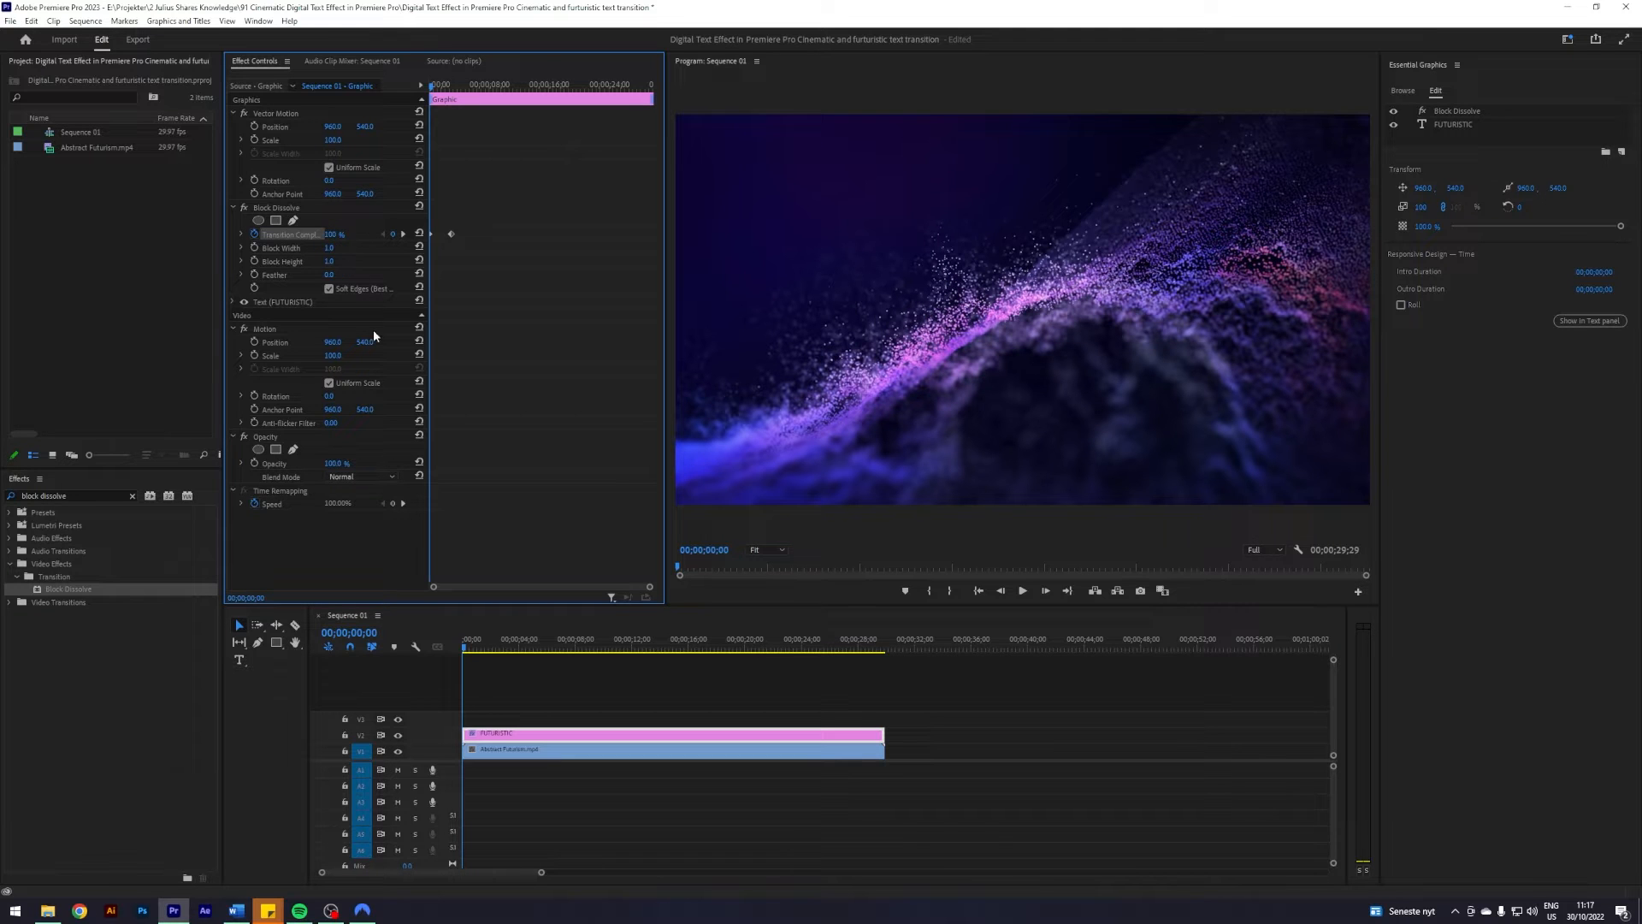
left_click(1022, 590)
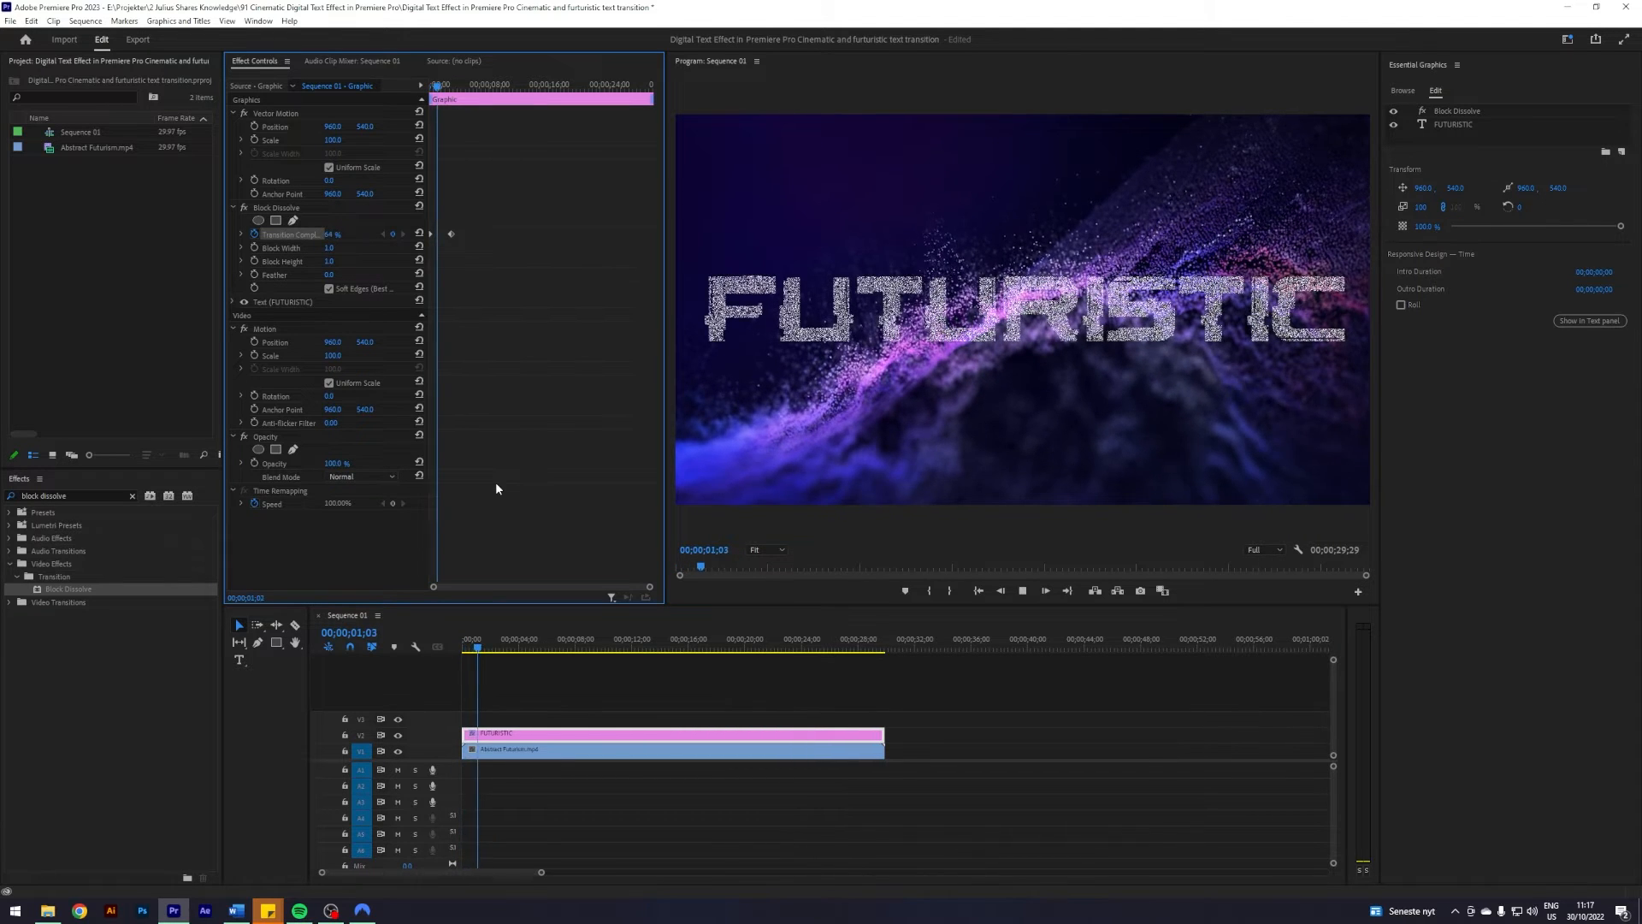
left_click(501, 640)
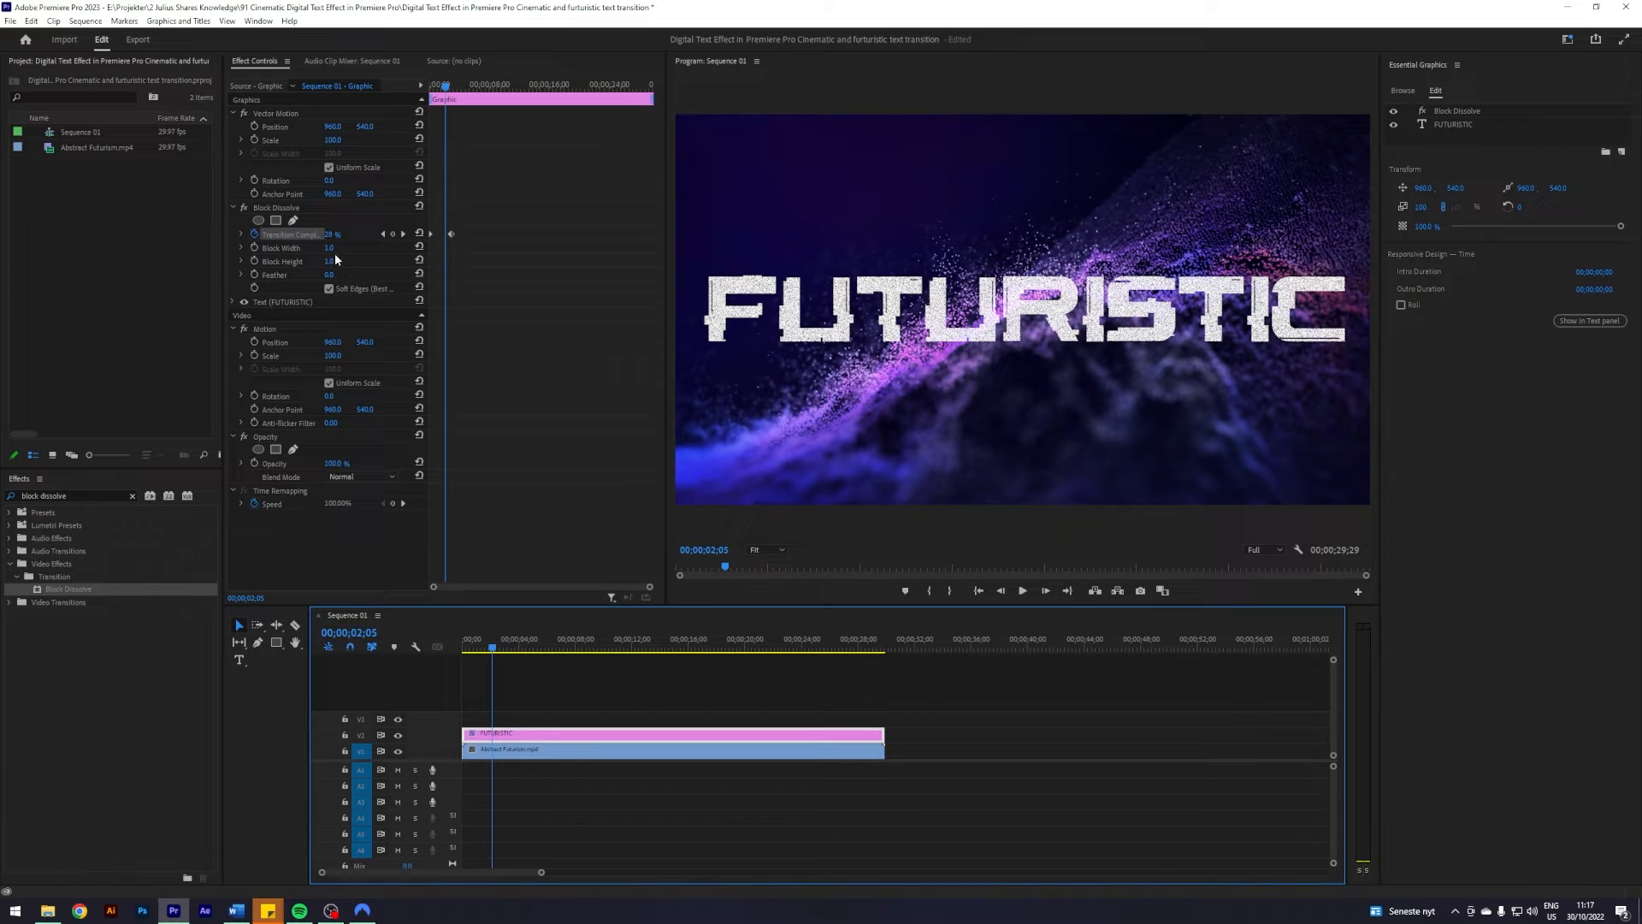
left_click(329, 247)
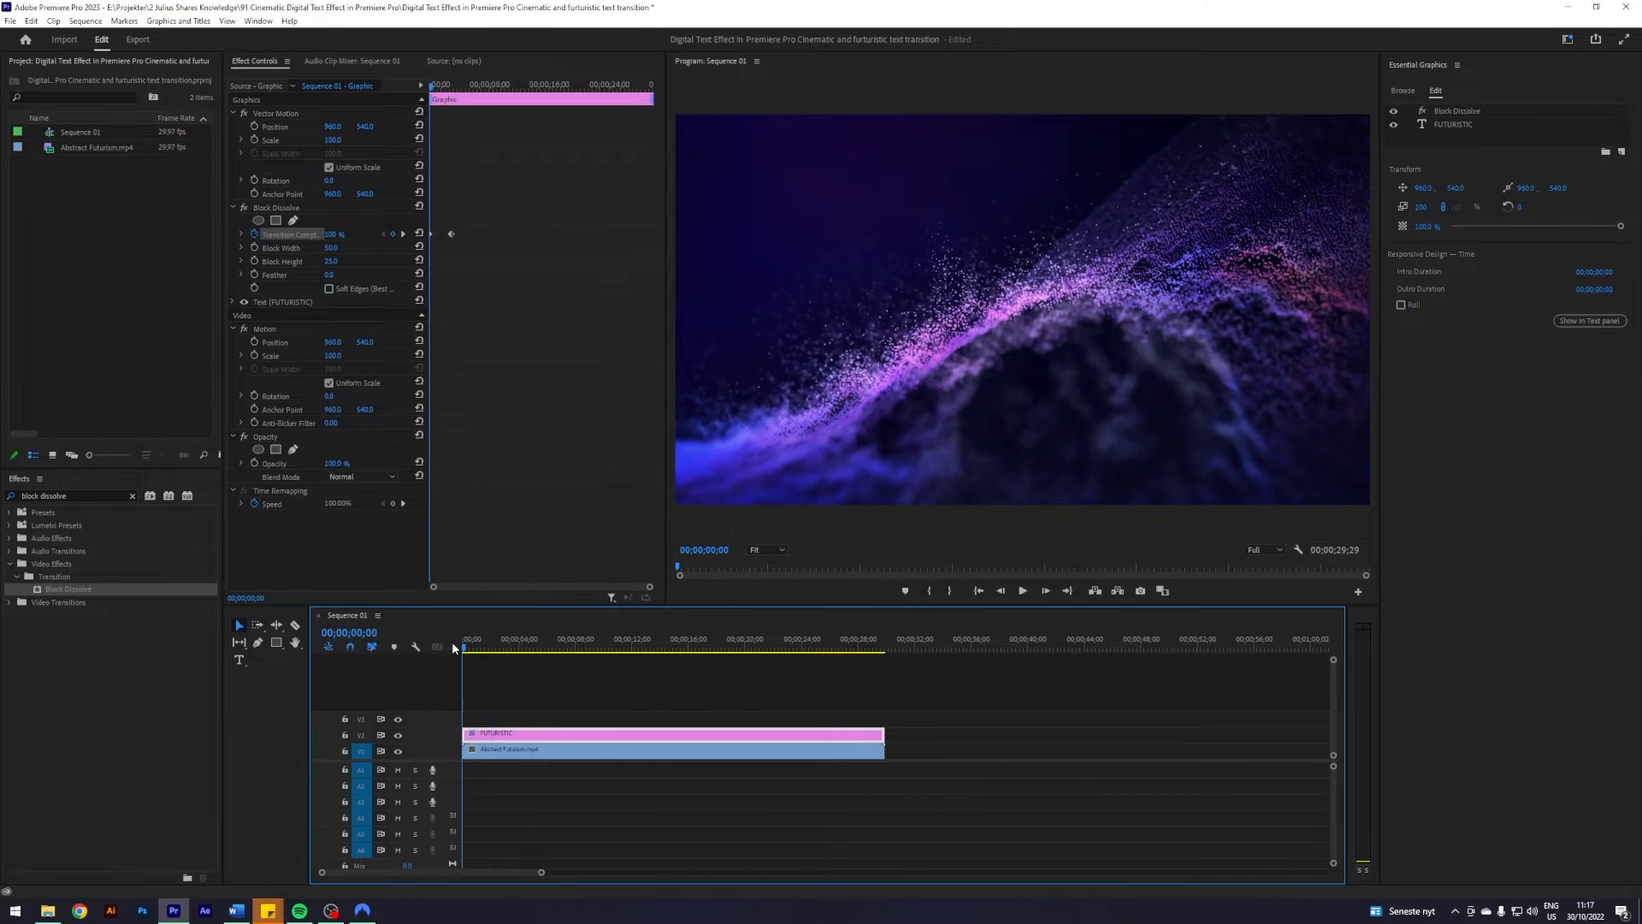
left_click(1022, 590)
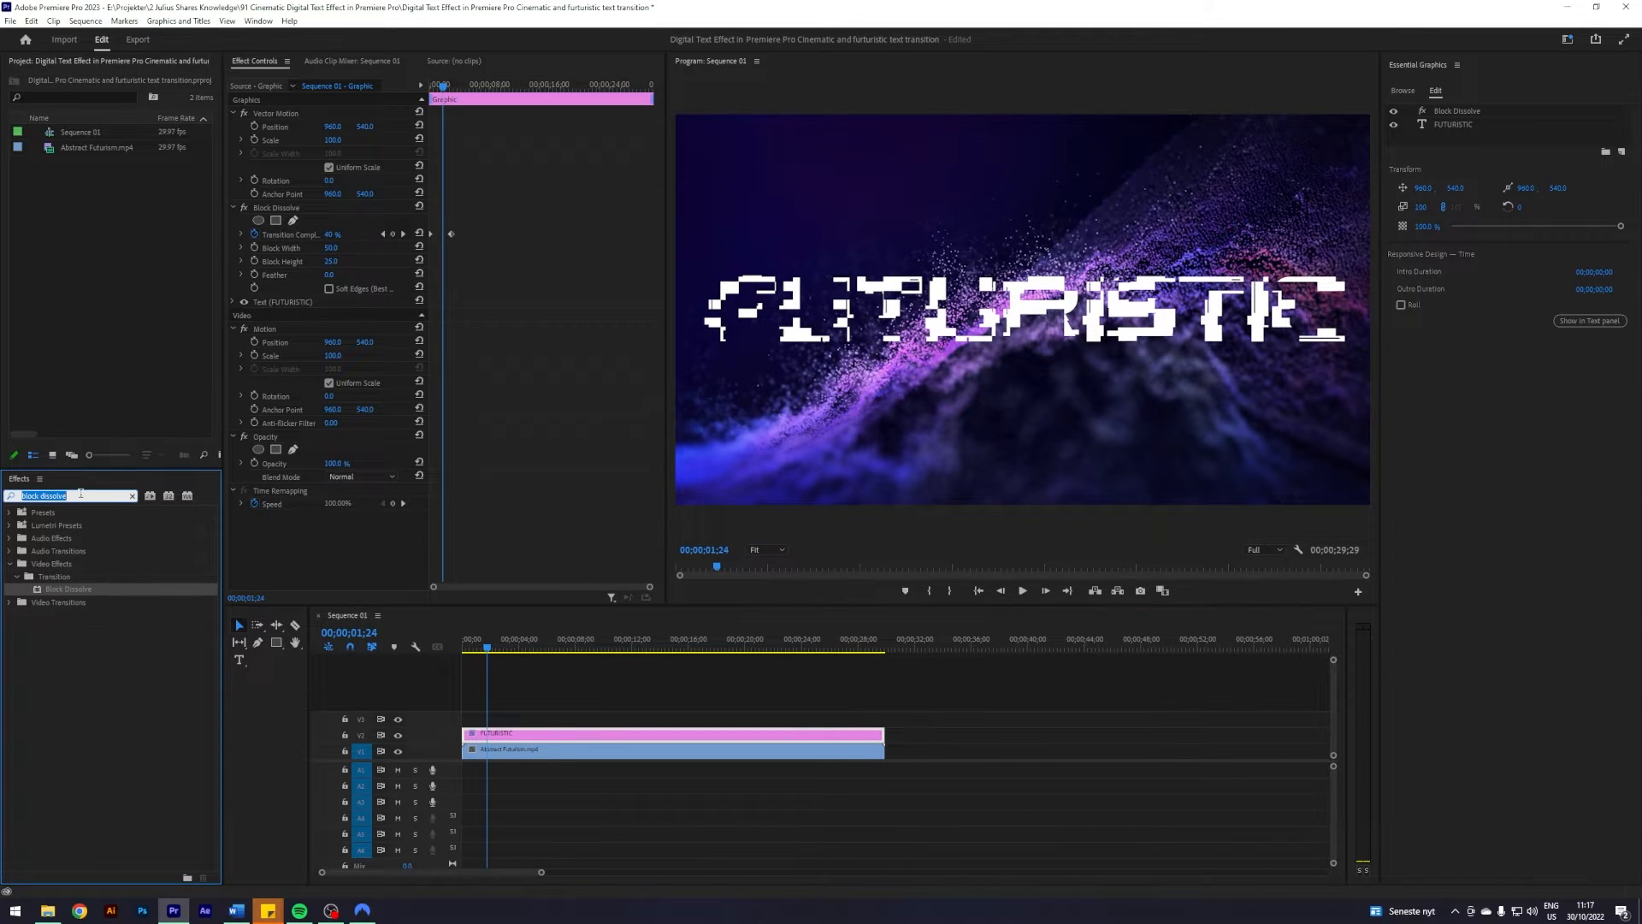
- Add VR Chromatic Aberrations and keyframe its red and blue offsets alongside Block Dissolve
type("chroma")
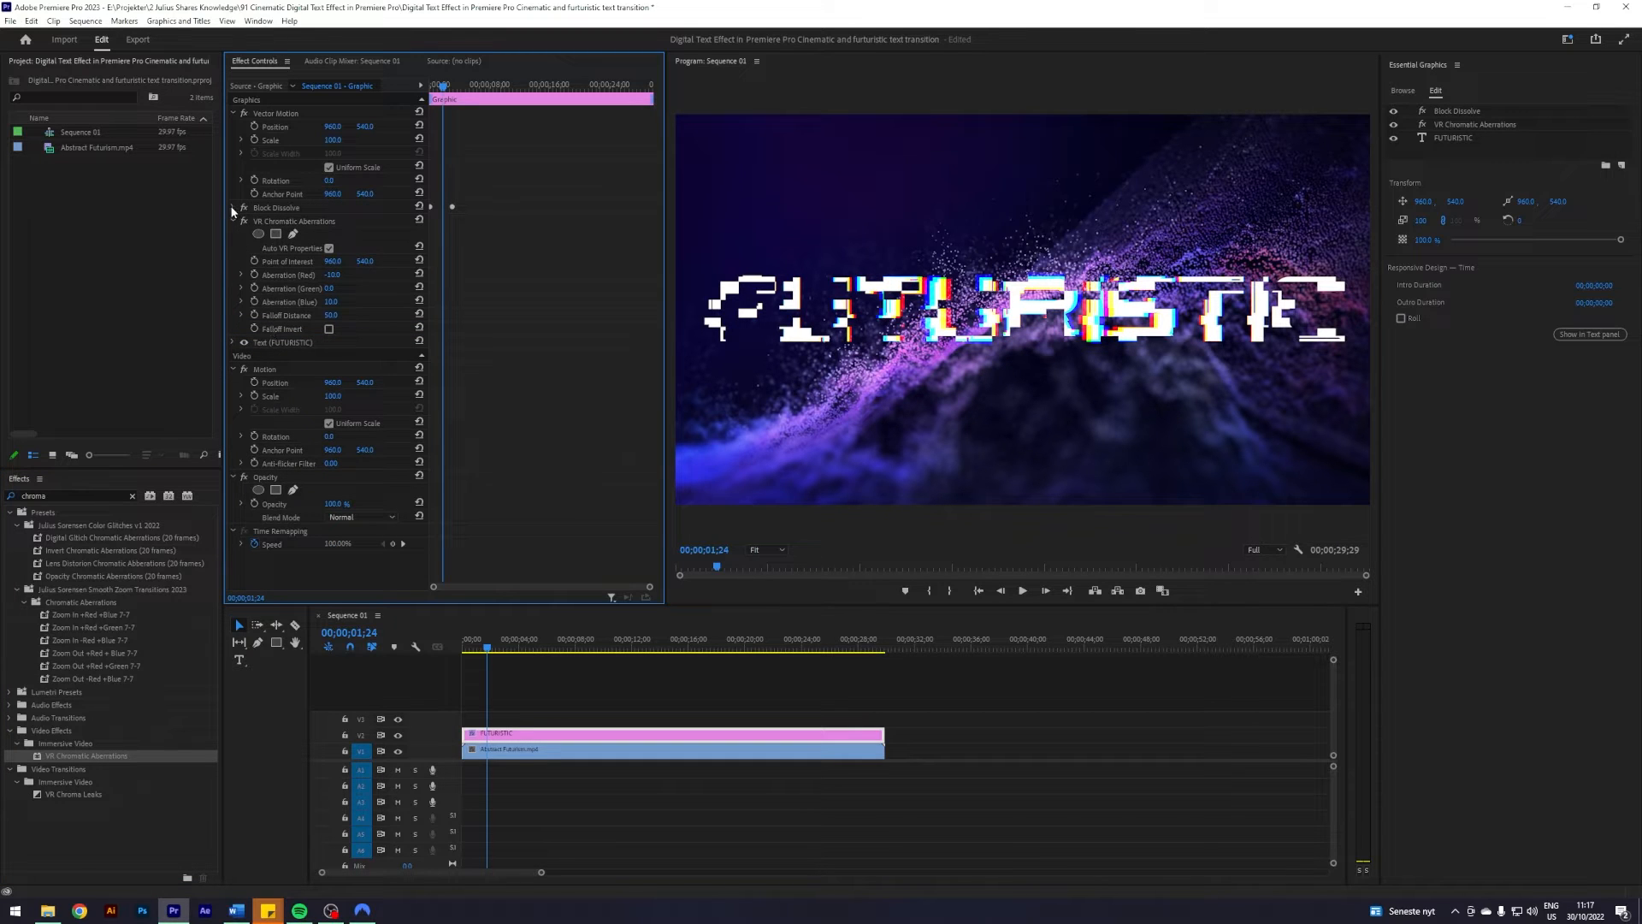
left_click(235, 208)
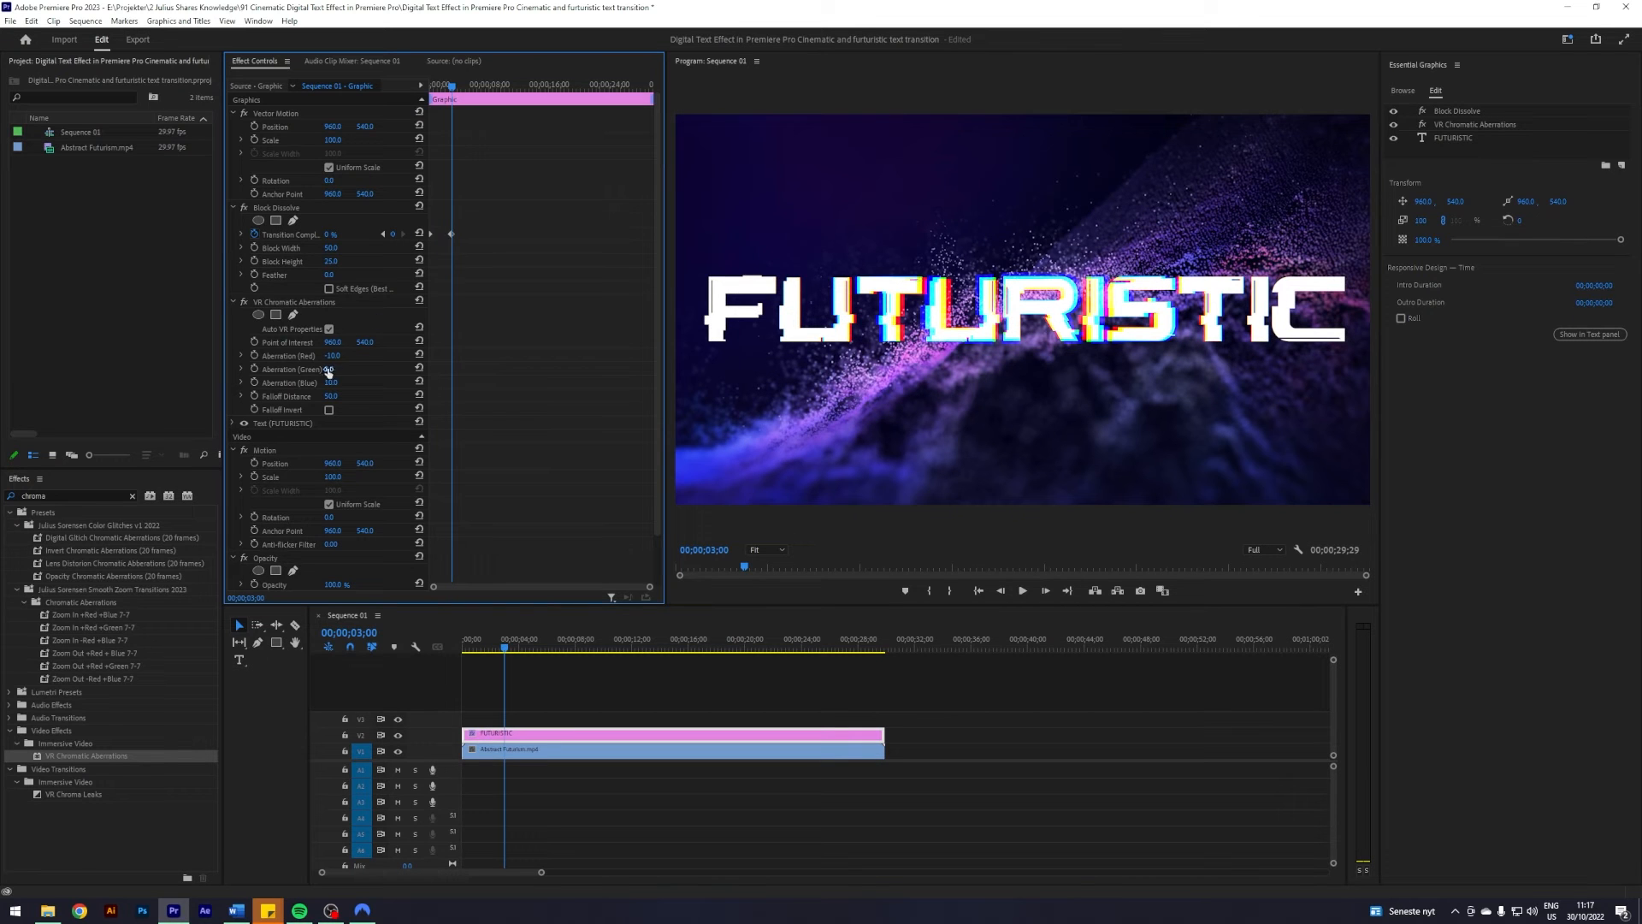
left_click(333, 355)
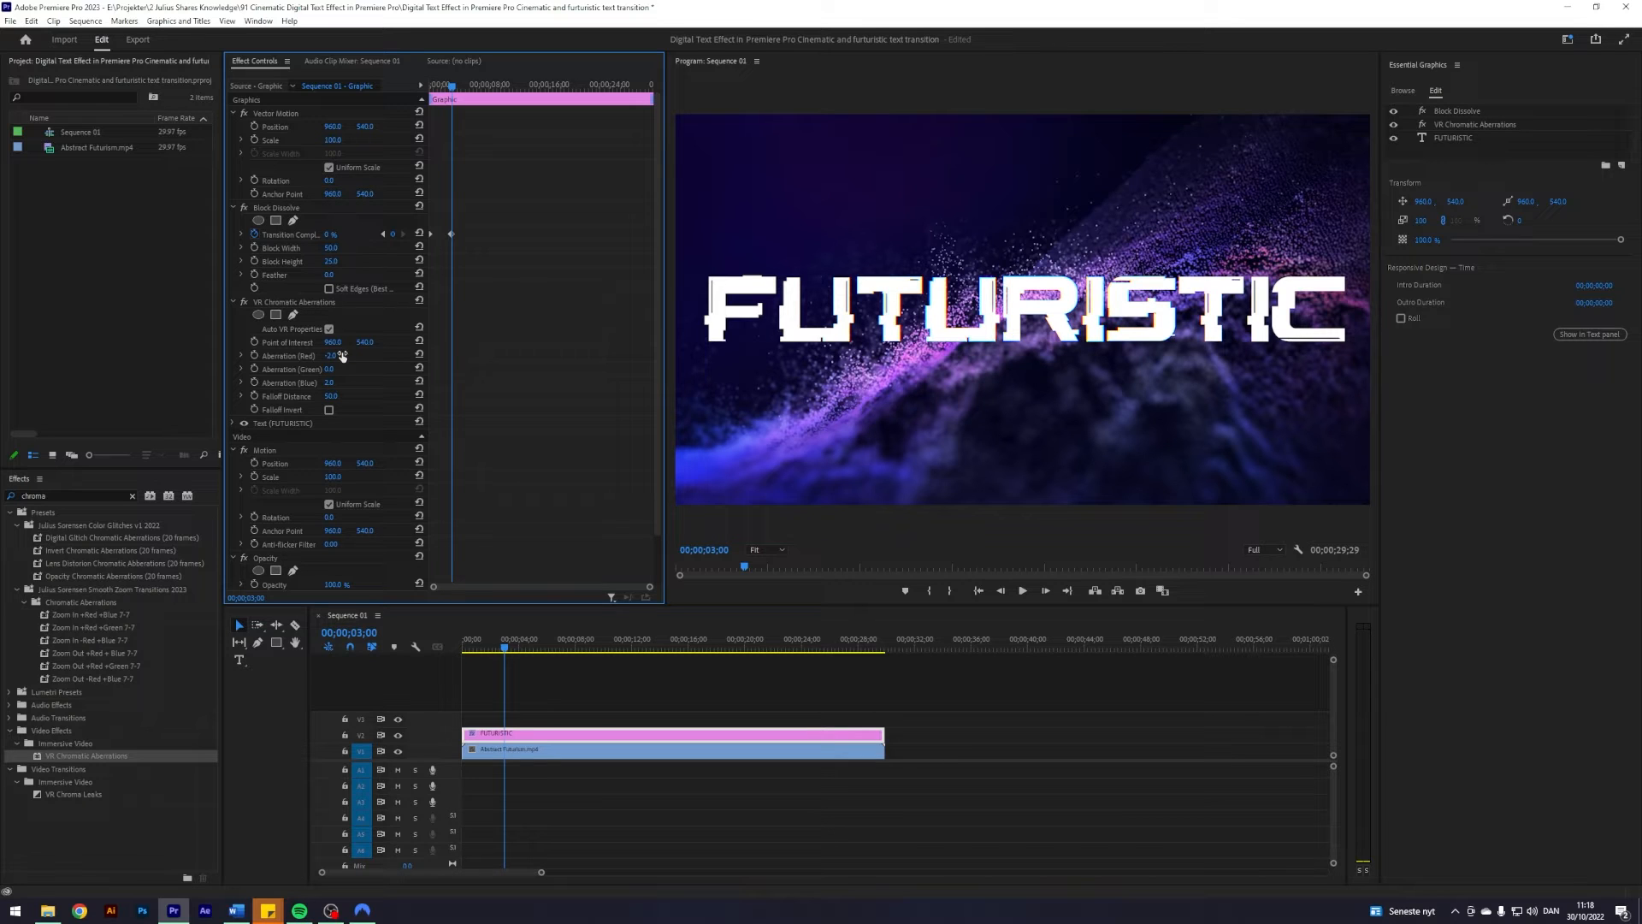
left_click(332, 396)
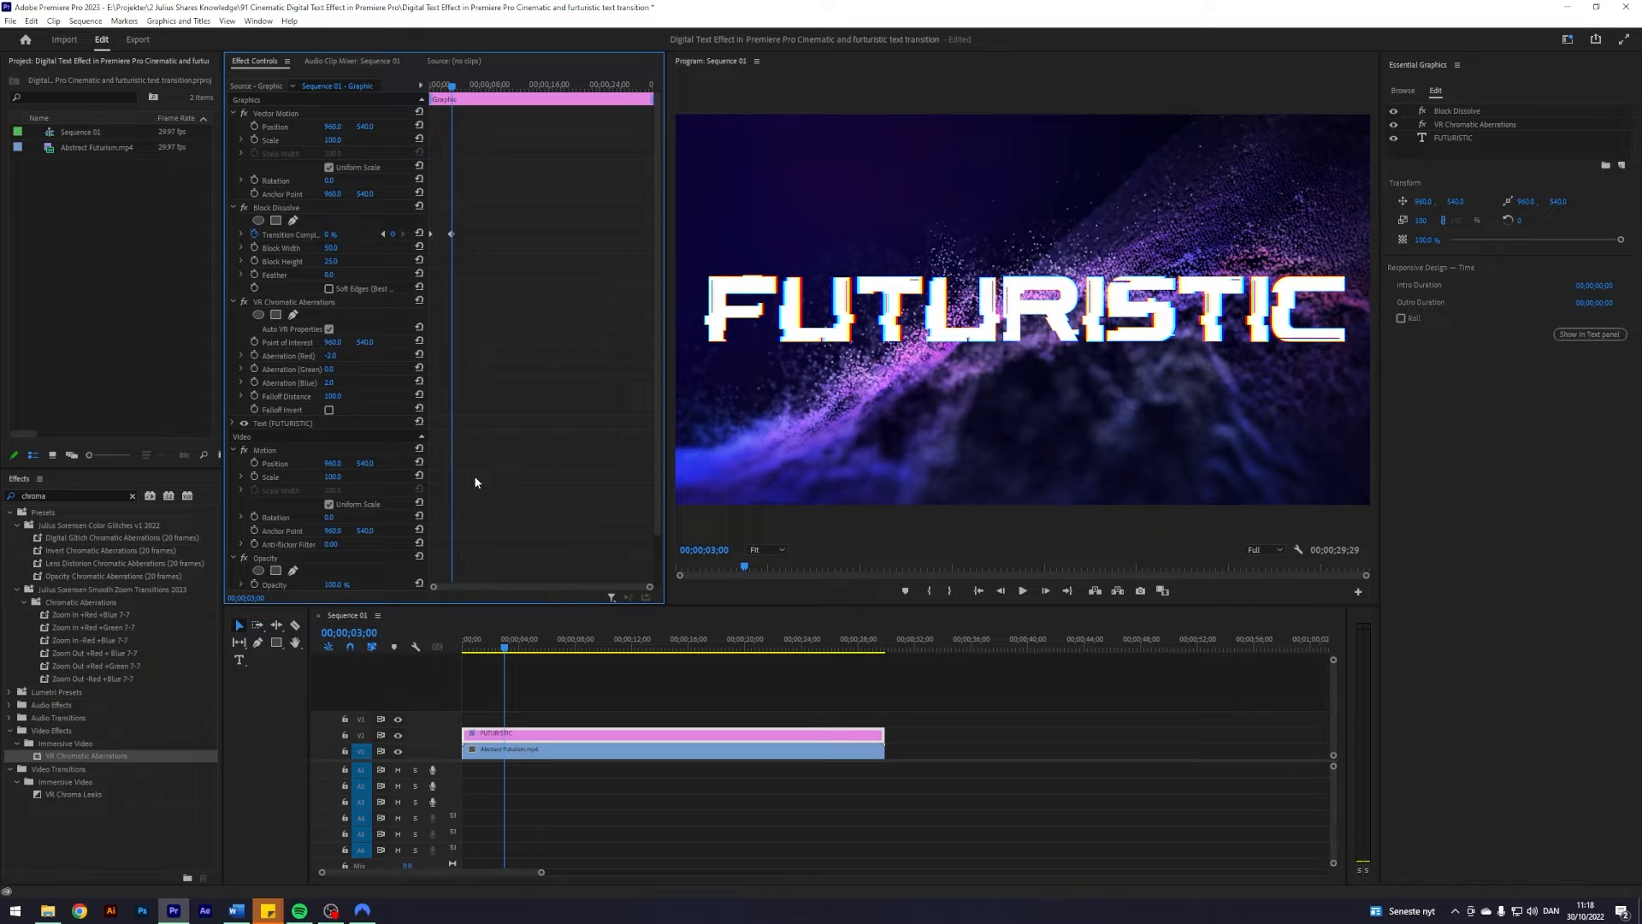
mouse_move(264, 368)
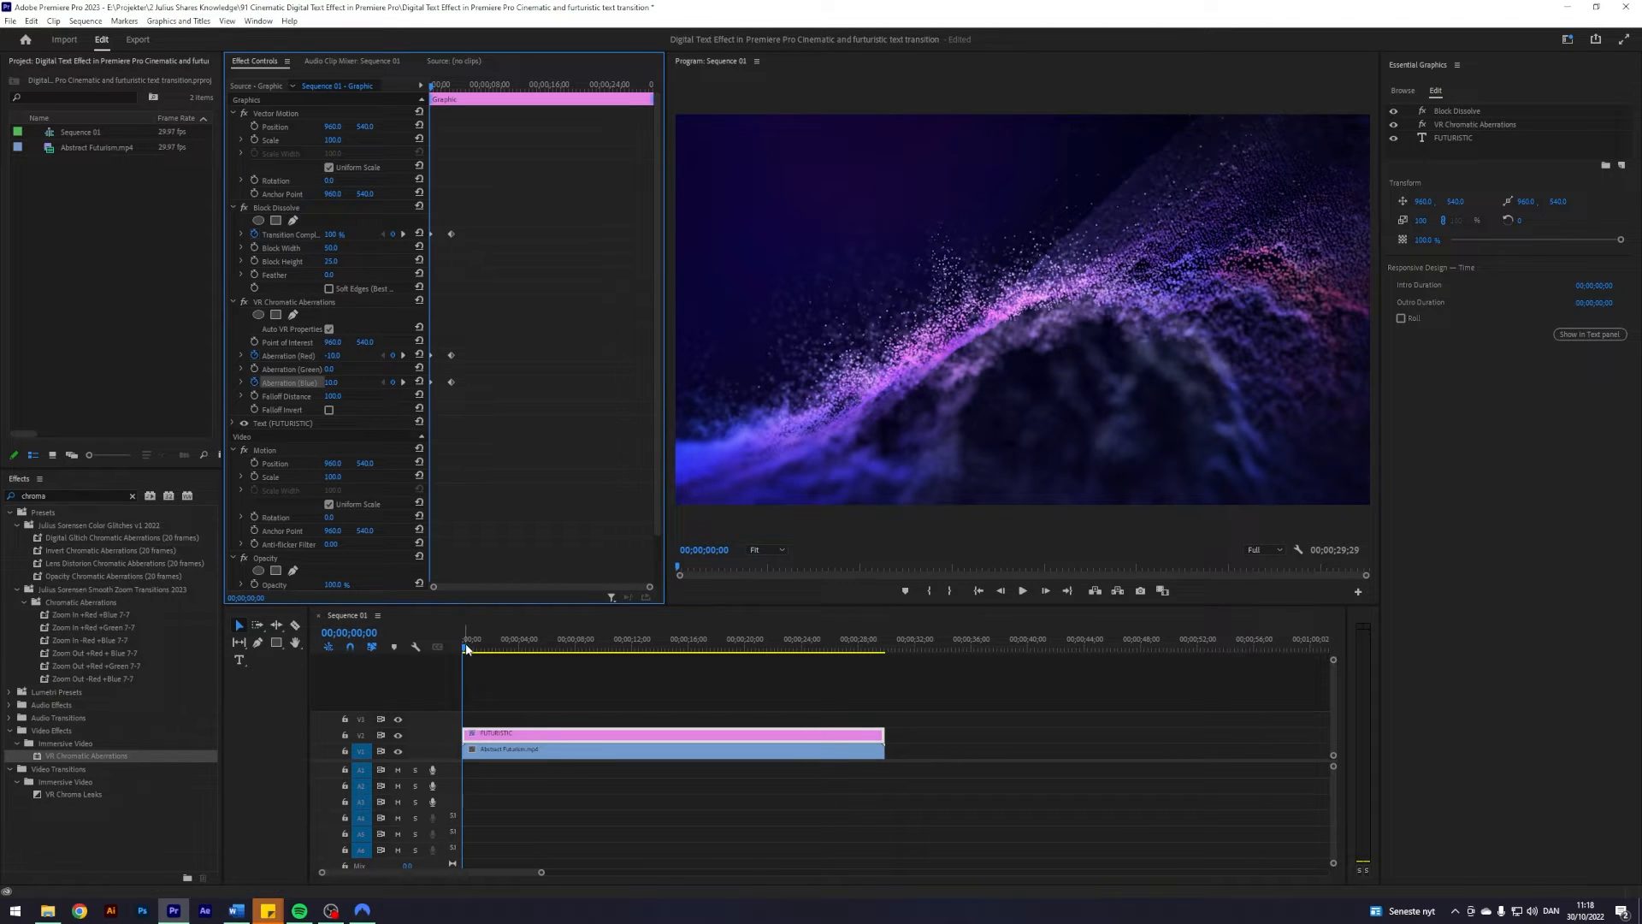
- Scrub from start to end to preview the blocky, colour-fringed reveal
left_click(474, 647)
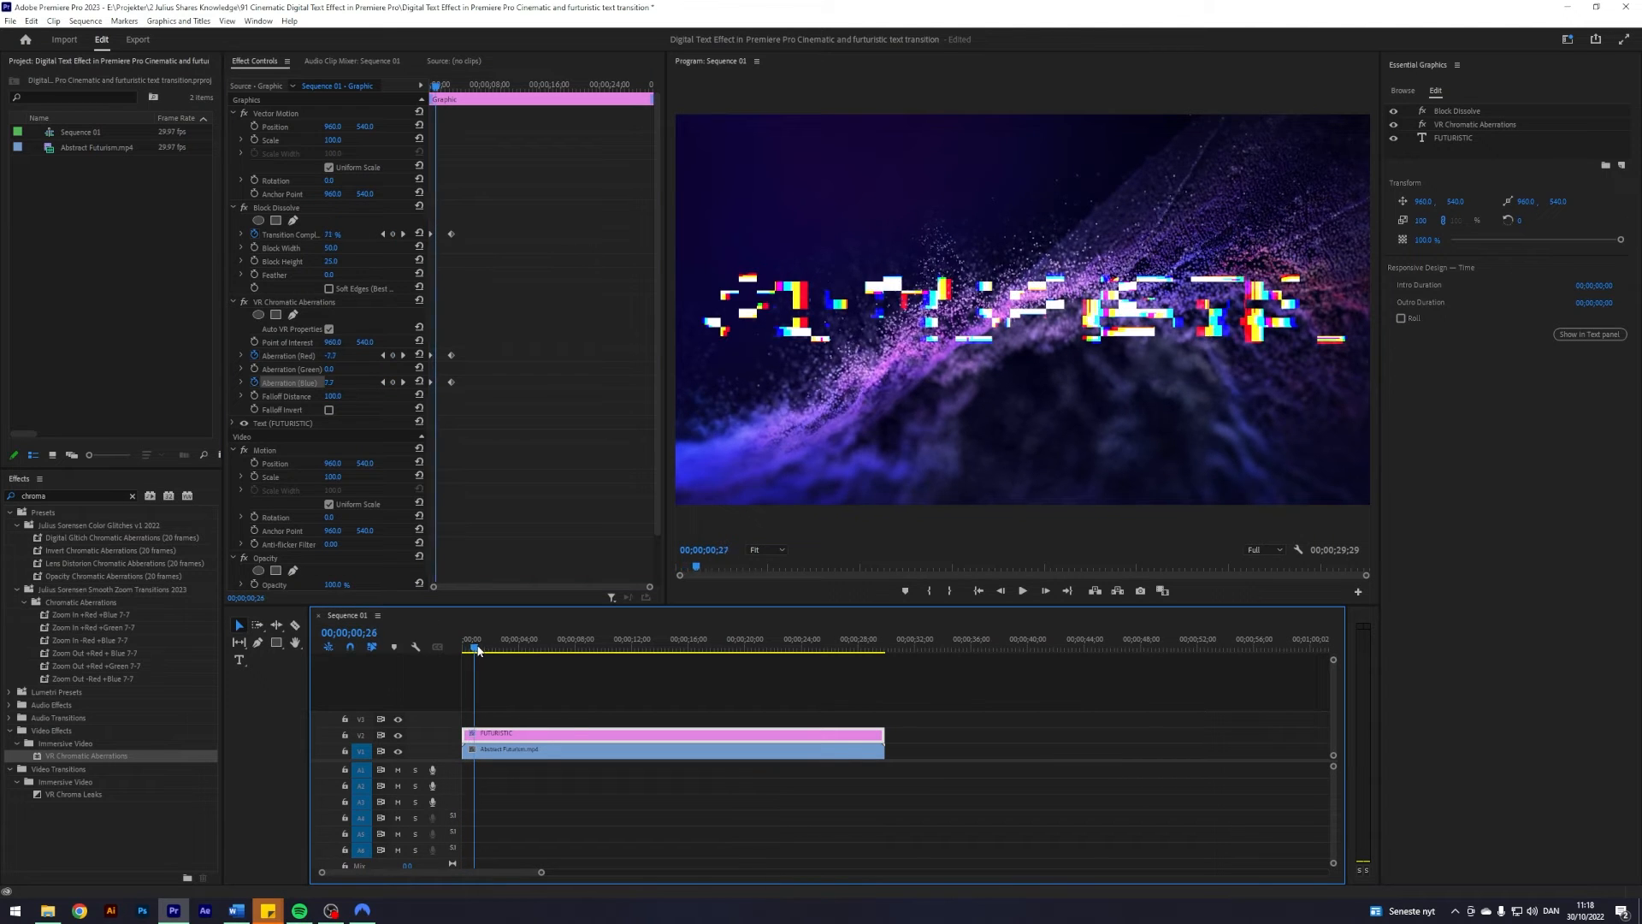
left_click(500, 648)
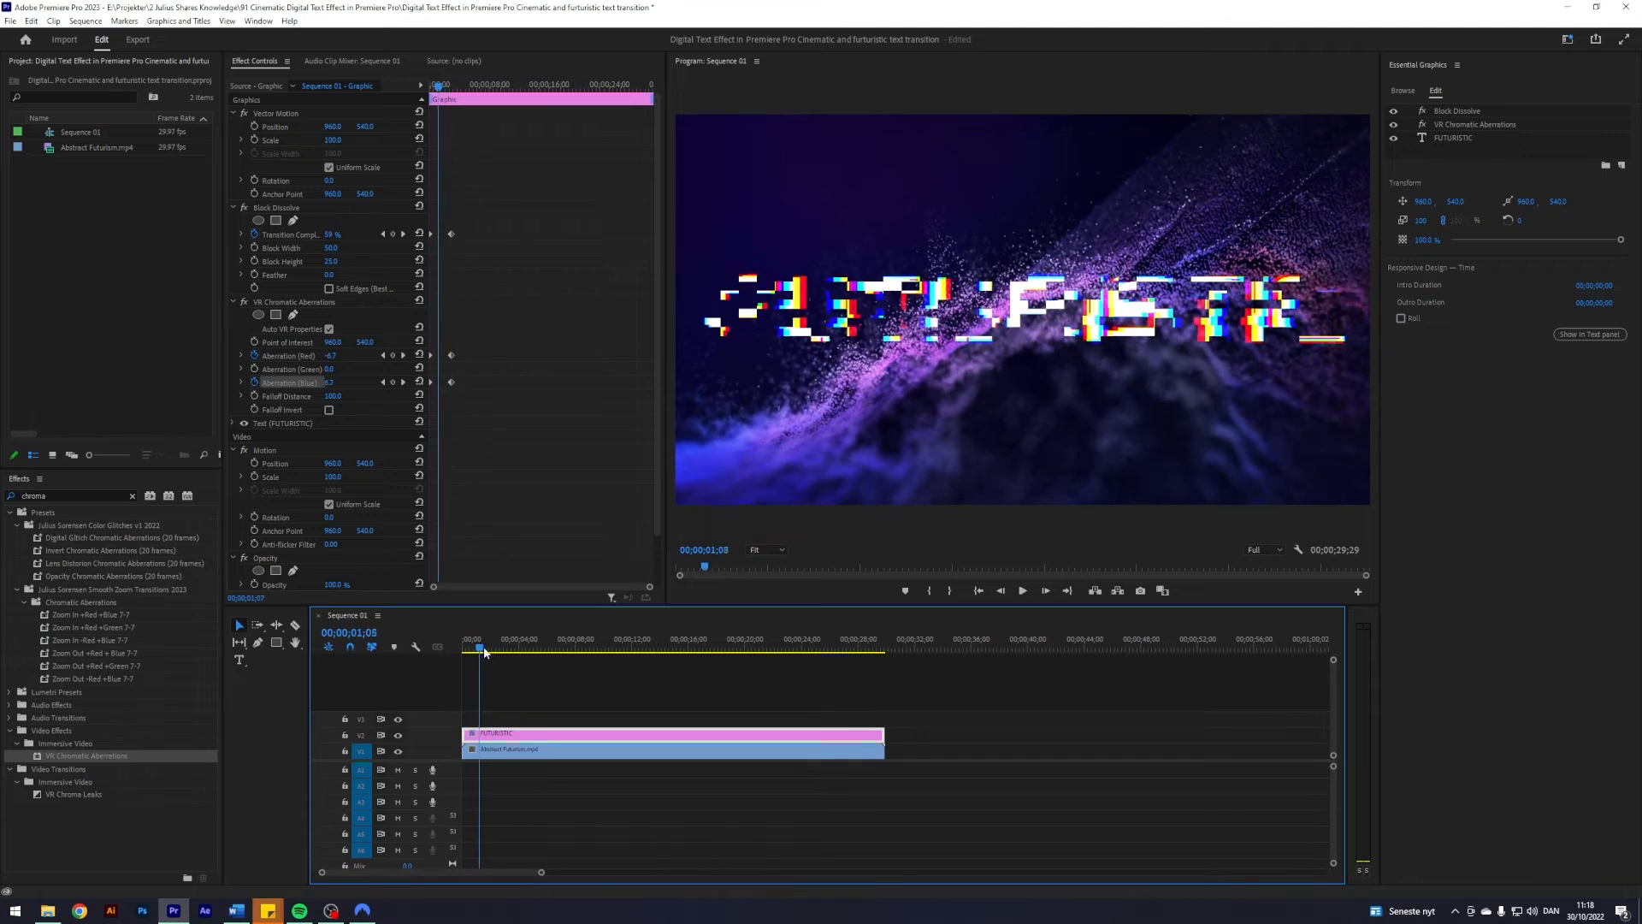
left_click(520, 646)
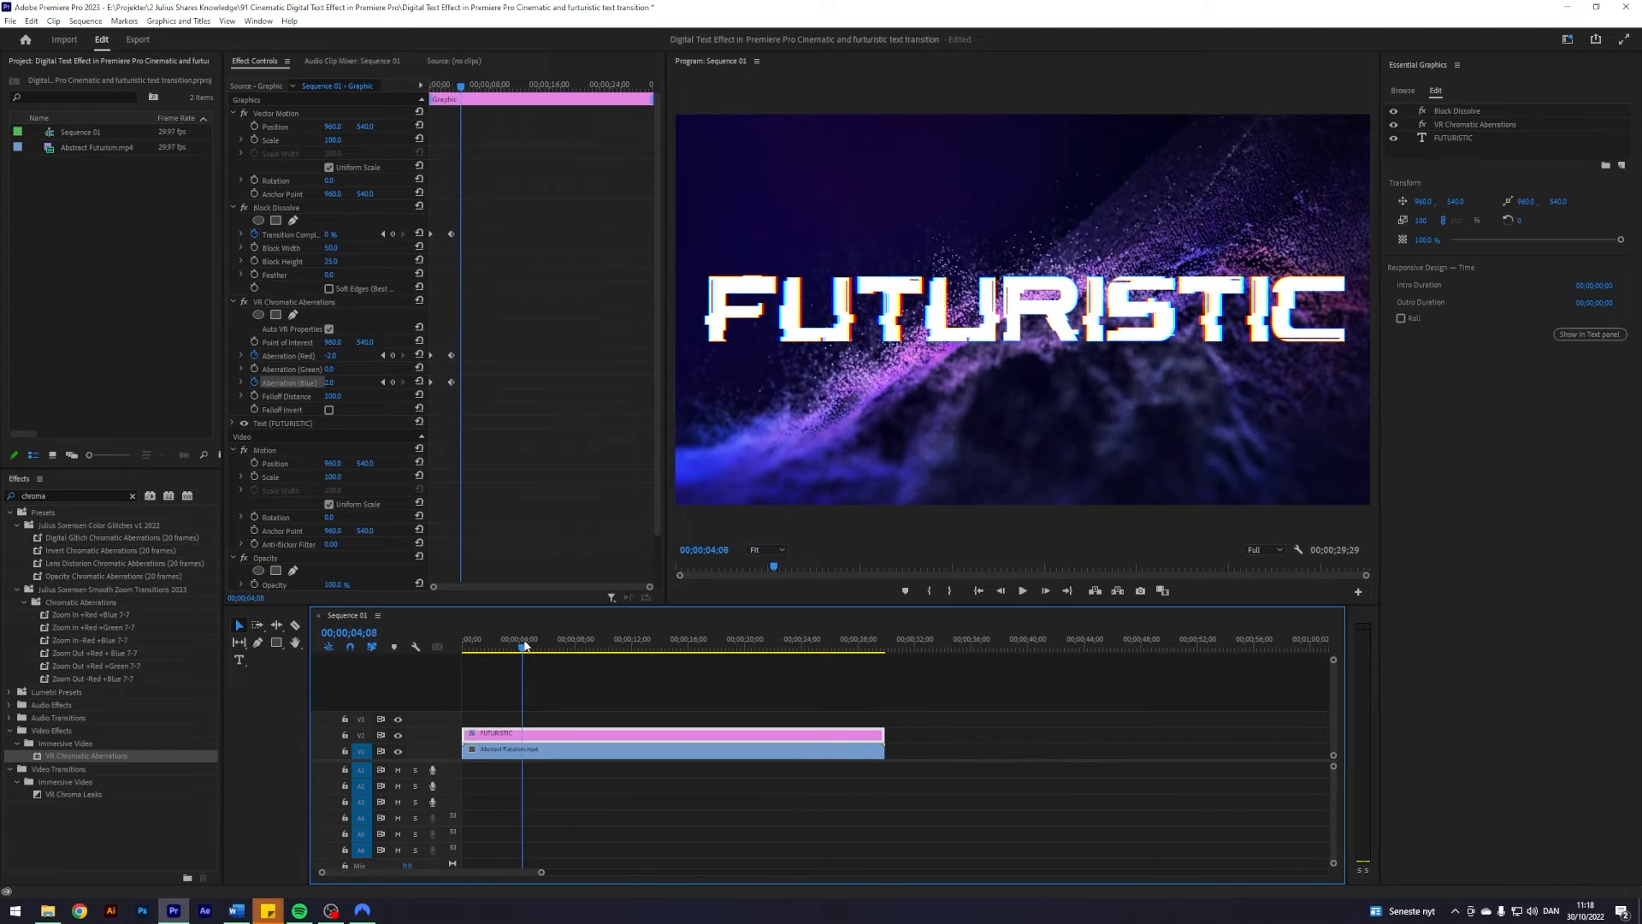
left_click(490, 646)
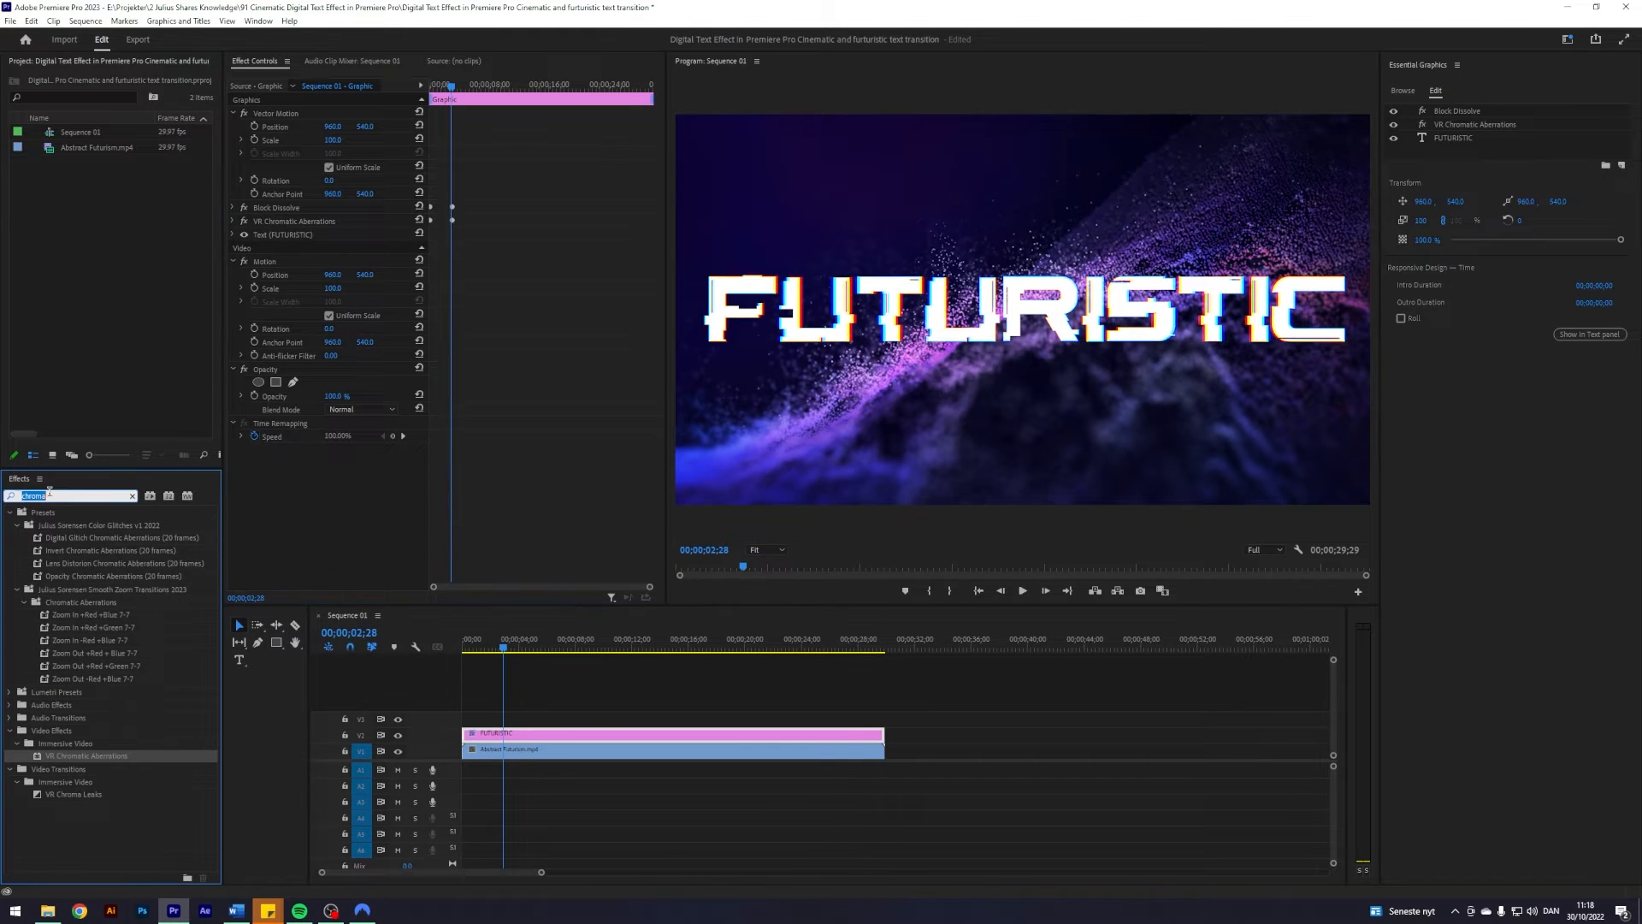
- Apply Wave Warp with a Square wave type and a slower wave speed
type("wave warp")
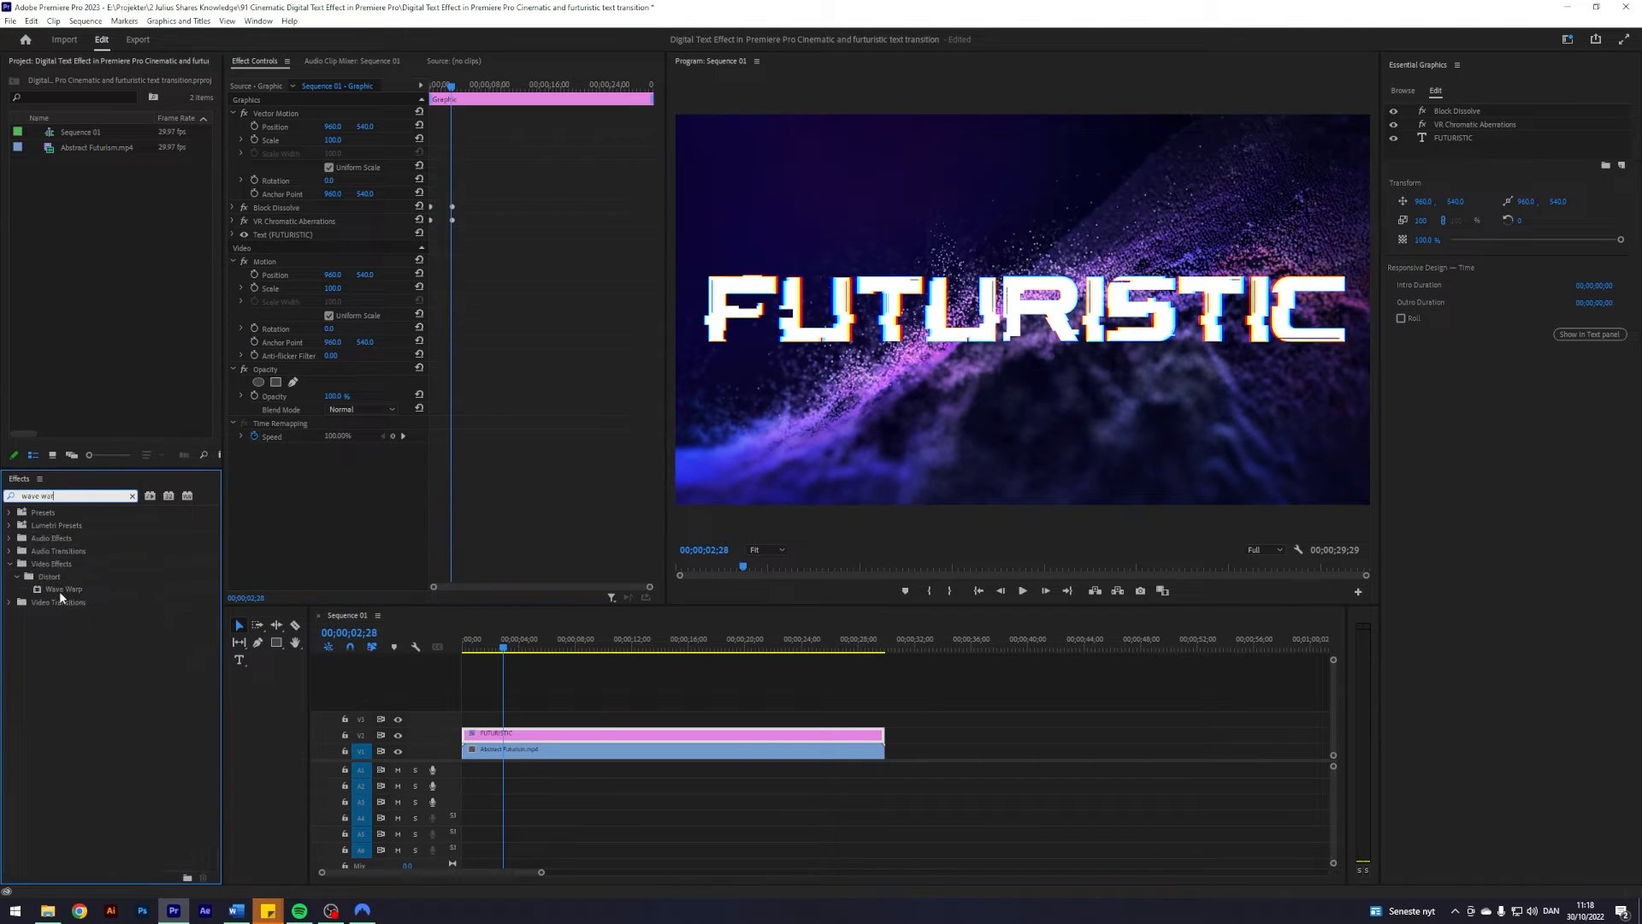
double_click(63, 588)
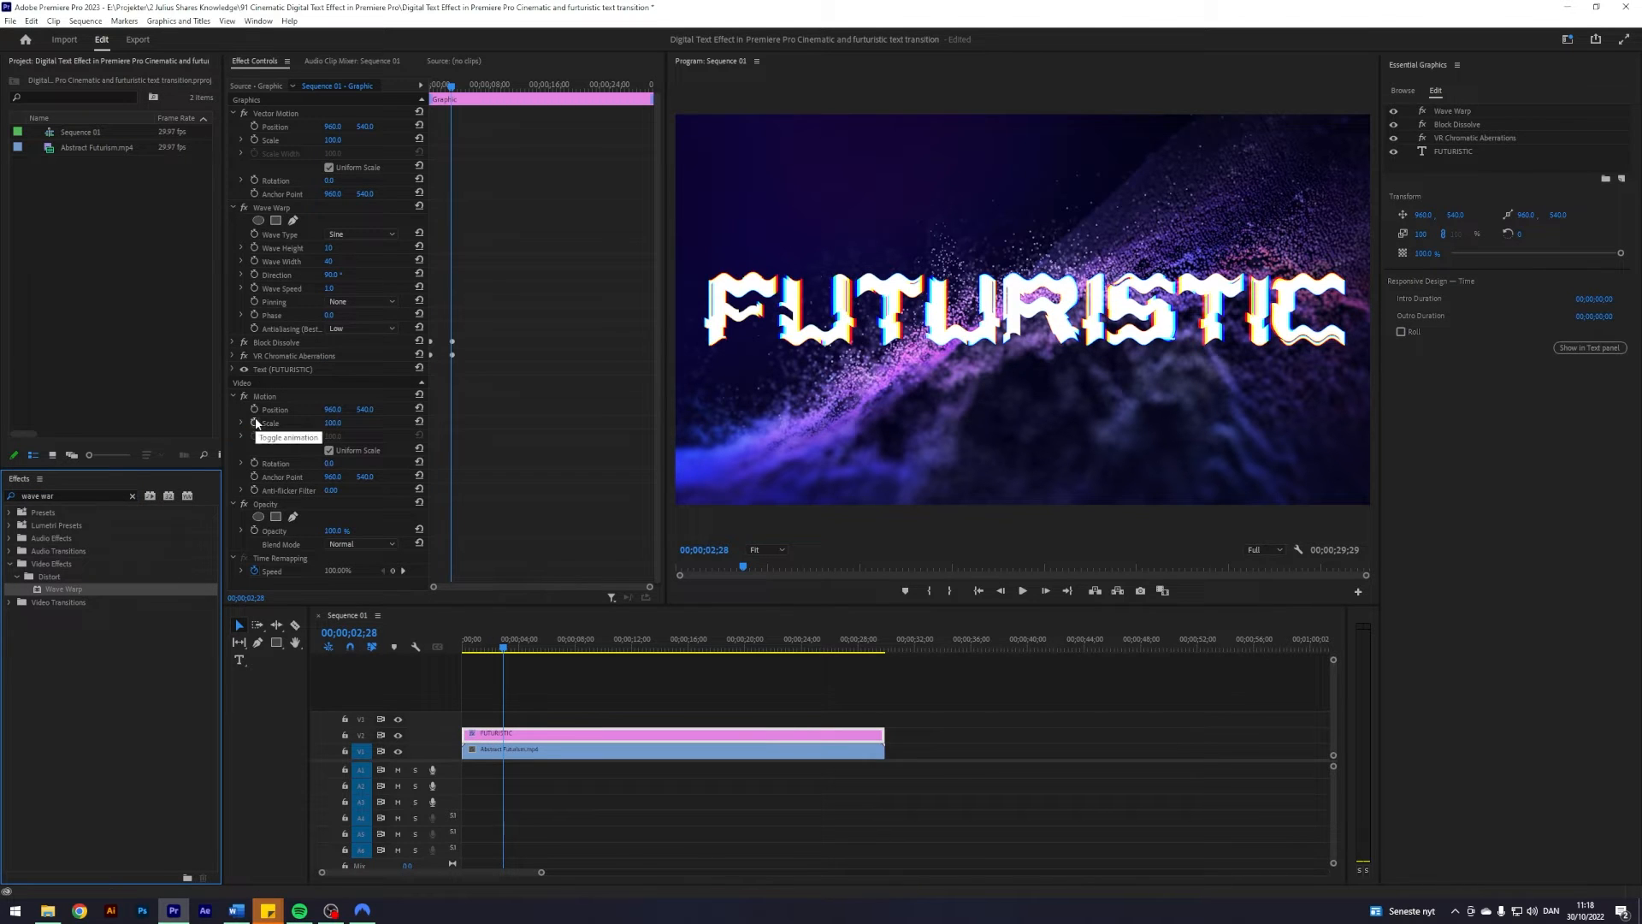
left_click(359, 233)
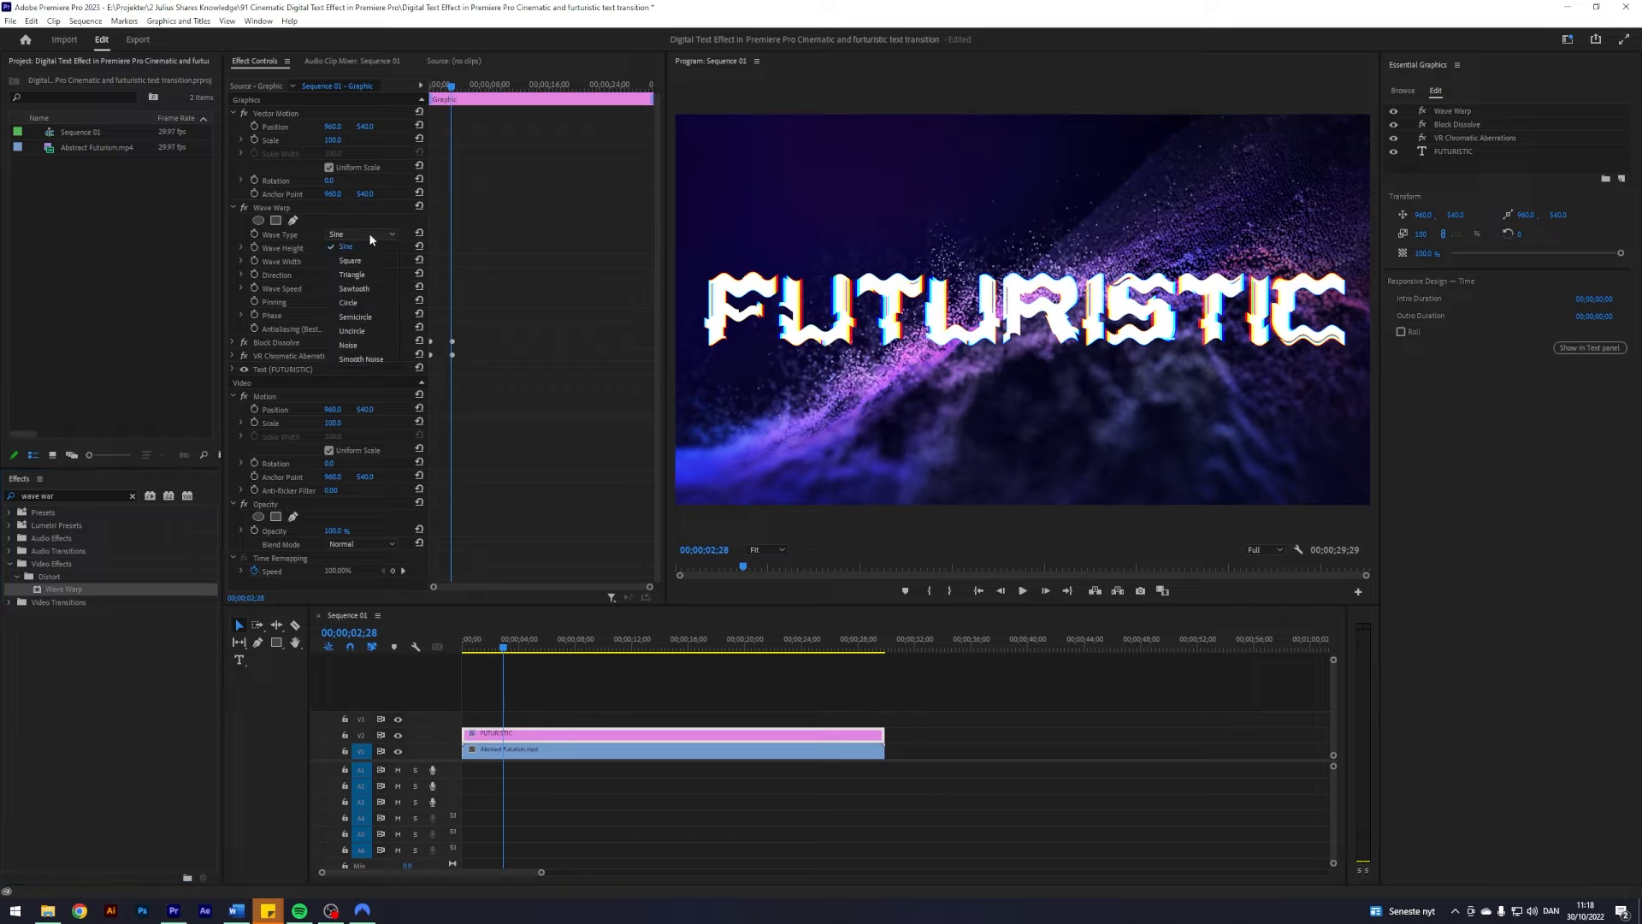
left_click(349, 260)
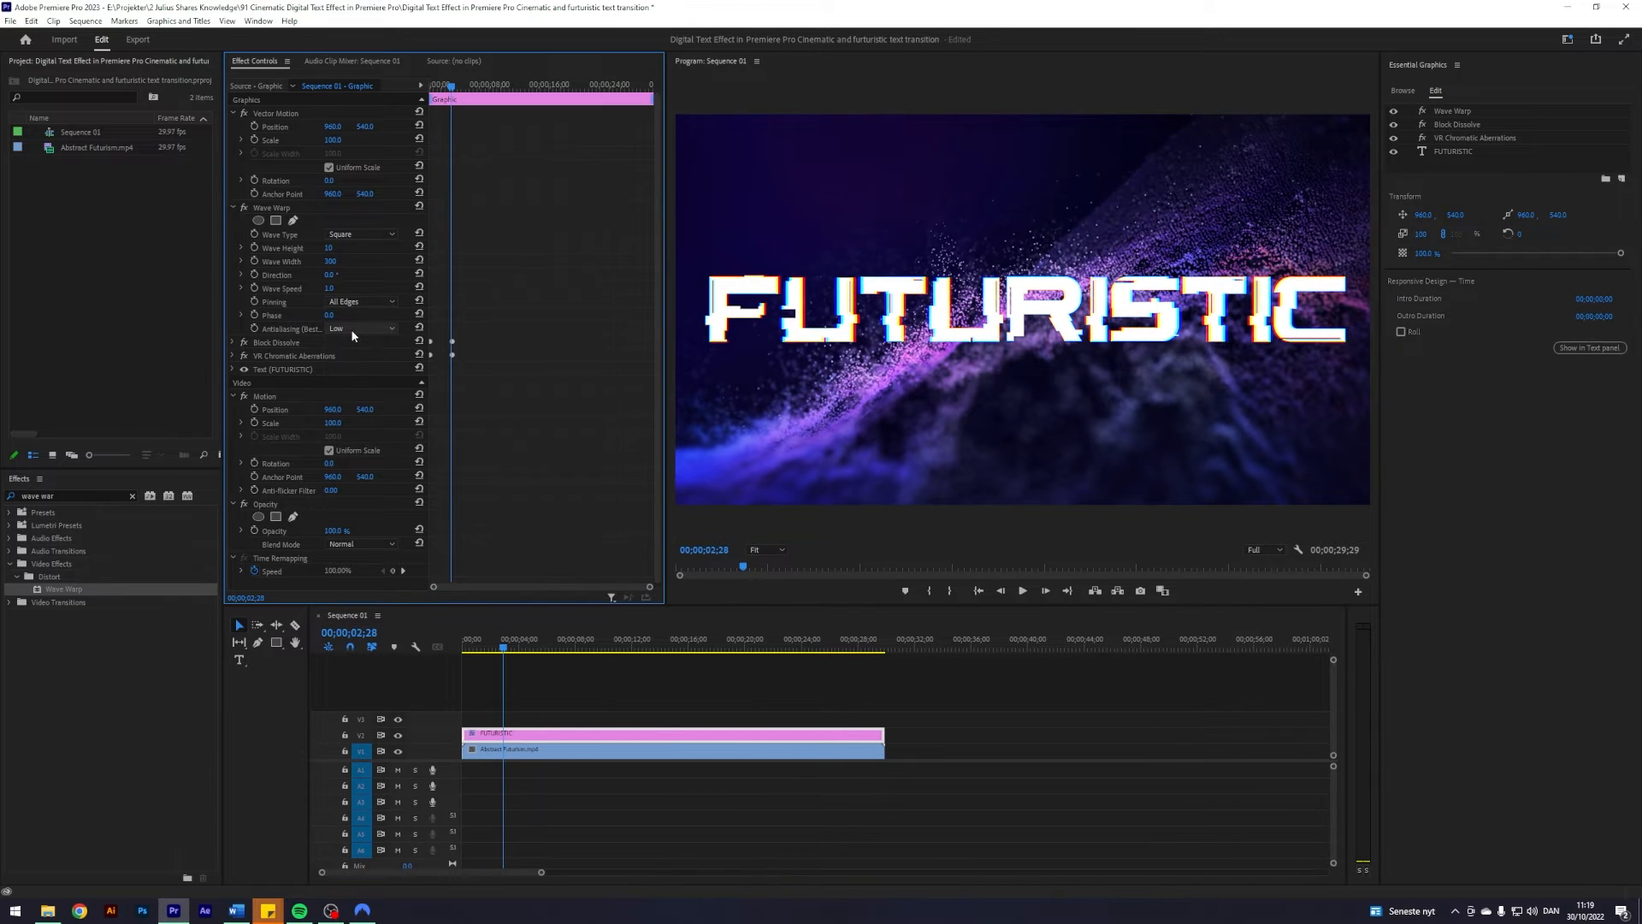
left_click(329, 287)
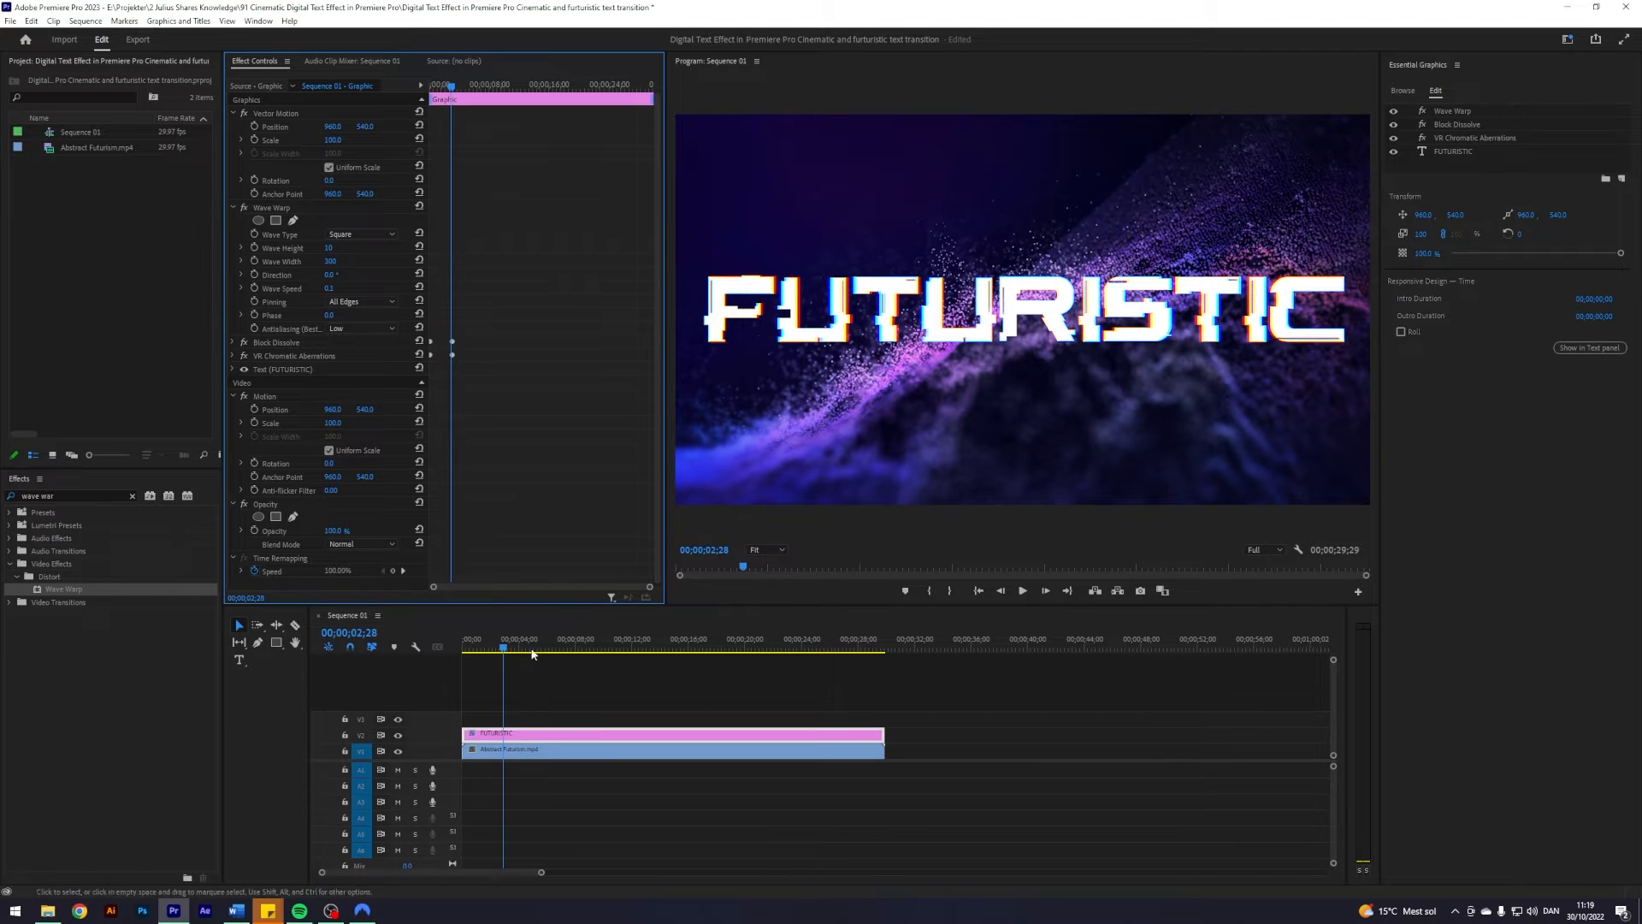
- Preview the warped title on the timeline and re-expand the dissolve and aberration settings
left_click(558, 646)
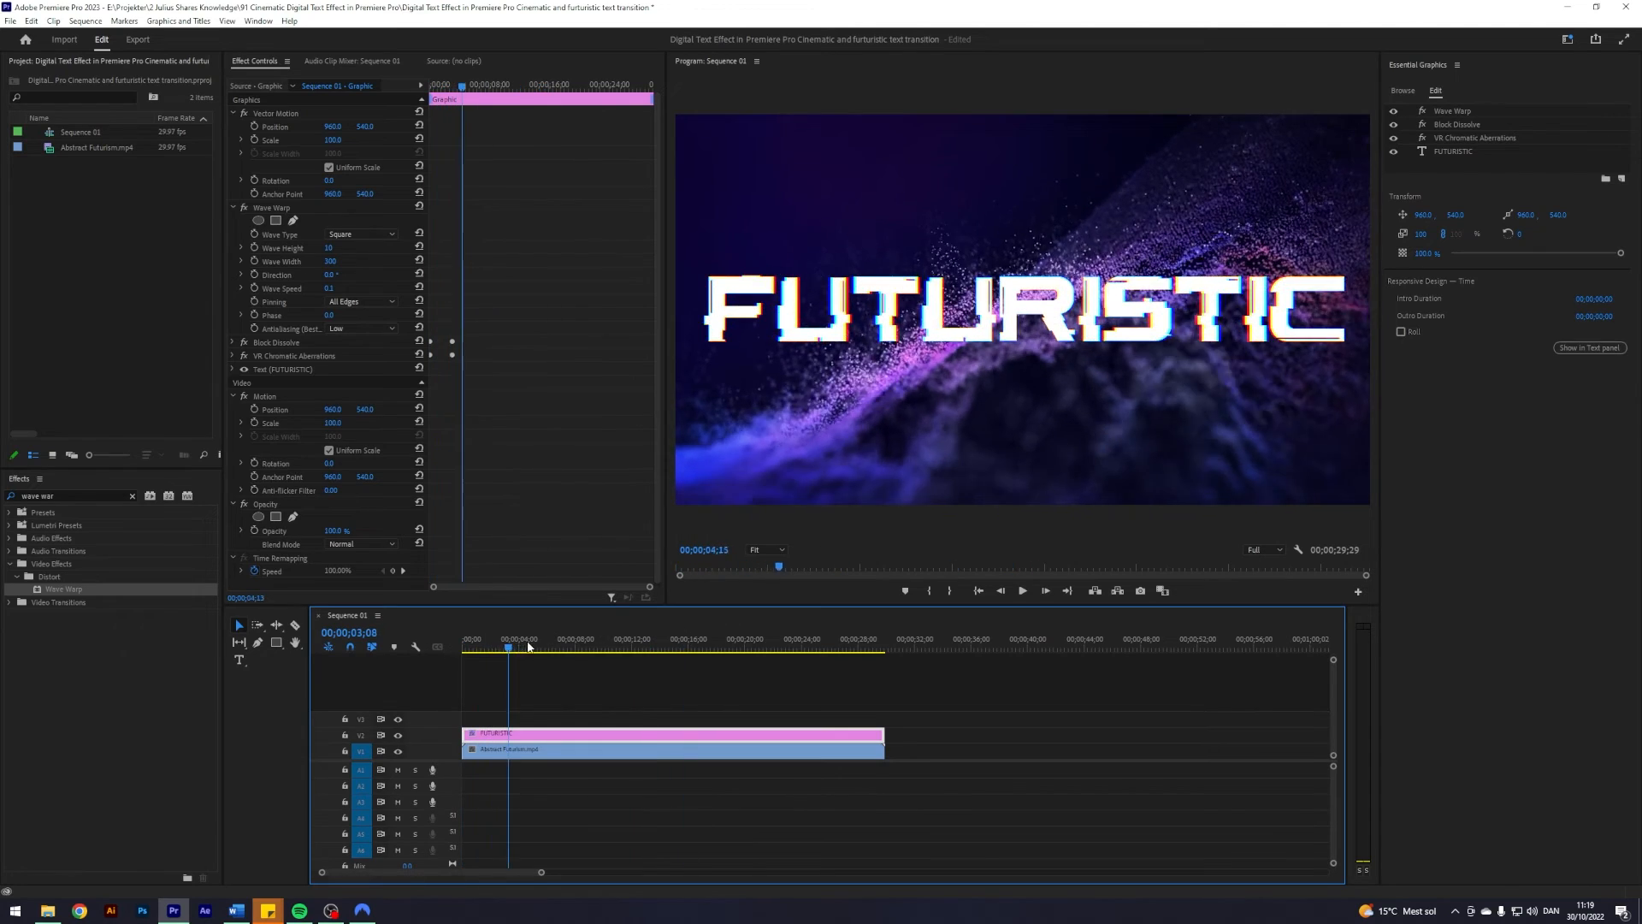
left_click(546, 646)
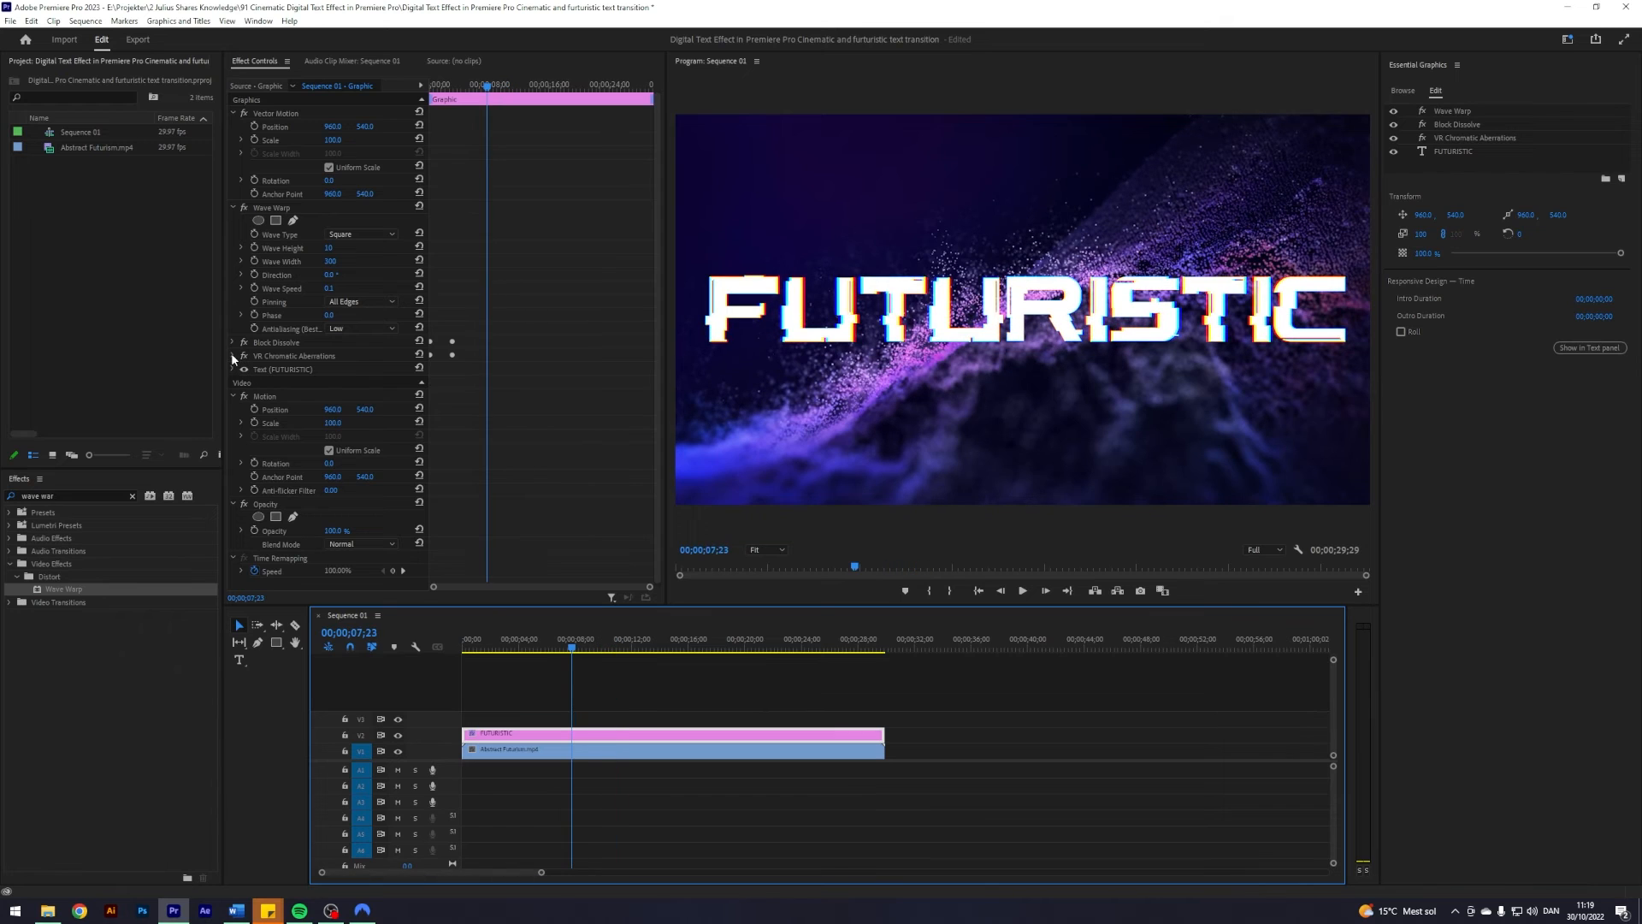
left_click(233, 356)
type("alpha gl")
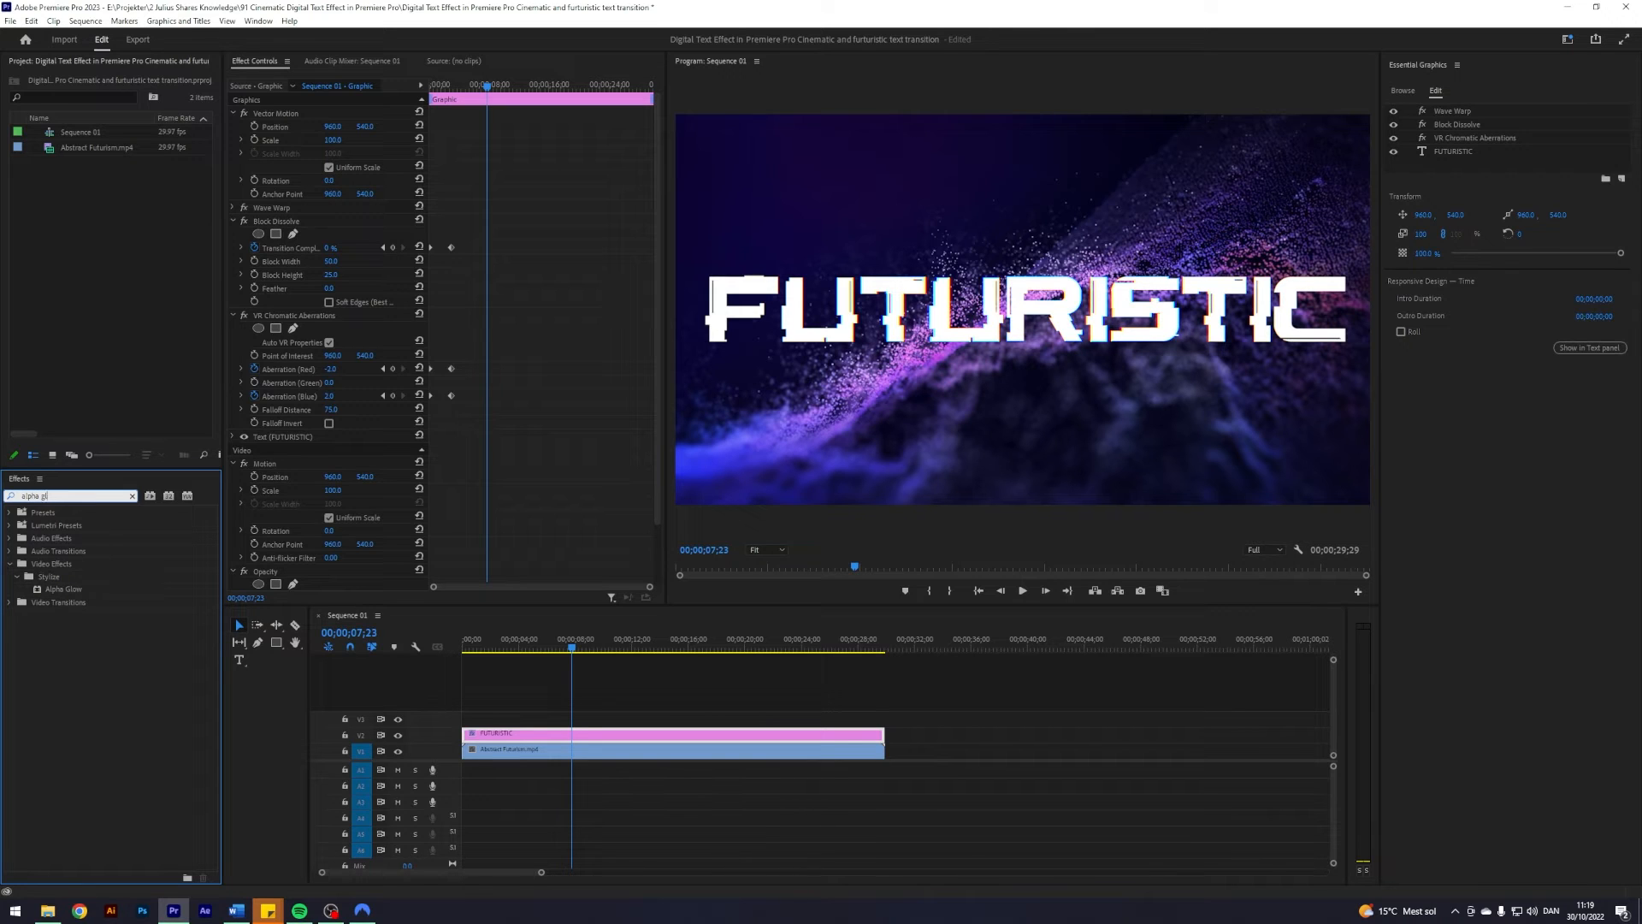
- Apply Alpha Glow with its white start colour and preview the glowing title mid-reveal
left_click(62, 589)
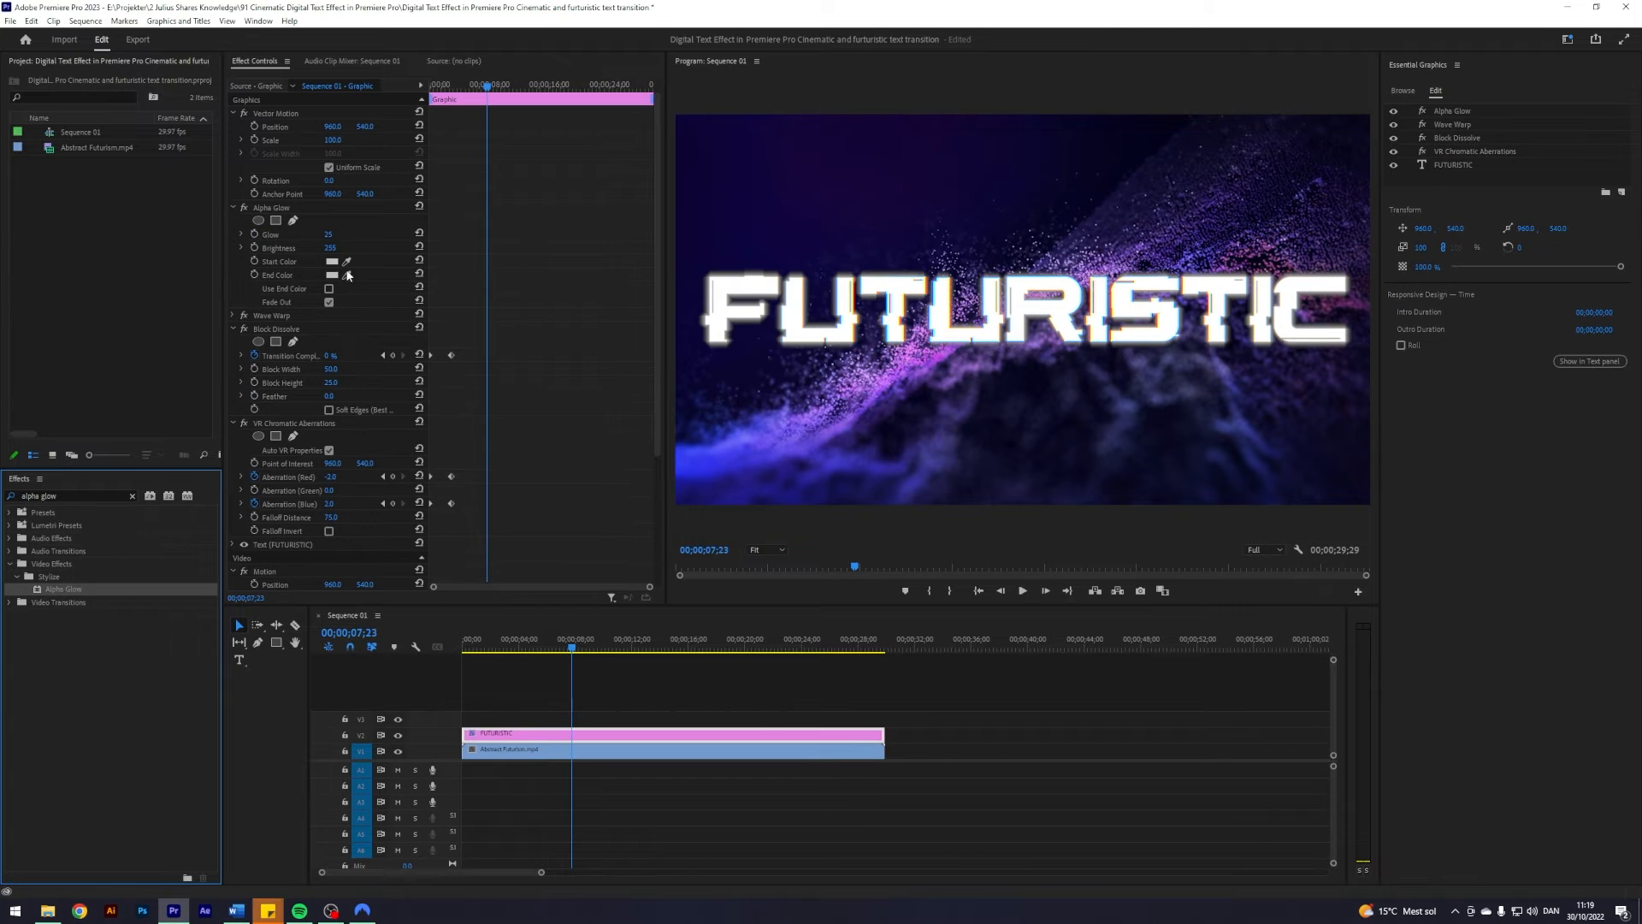
left_click(314, 261)
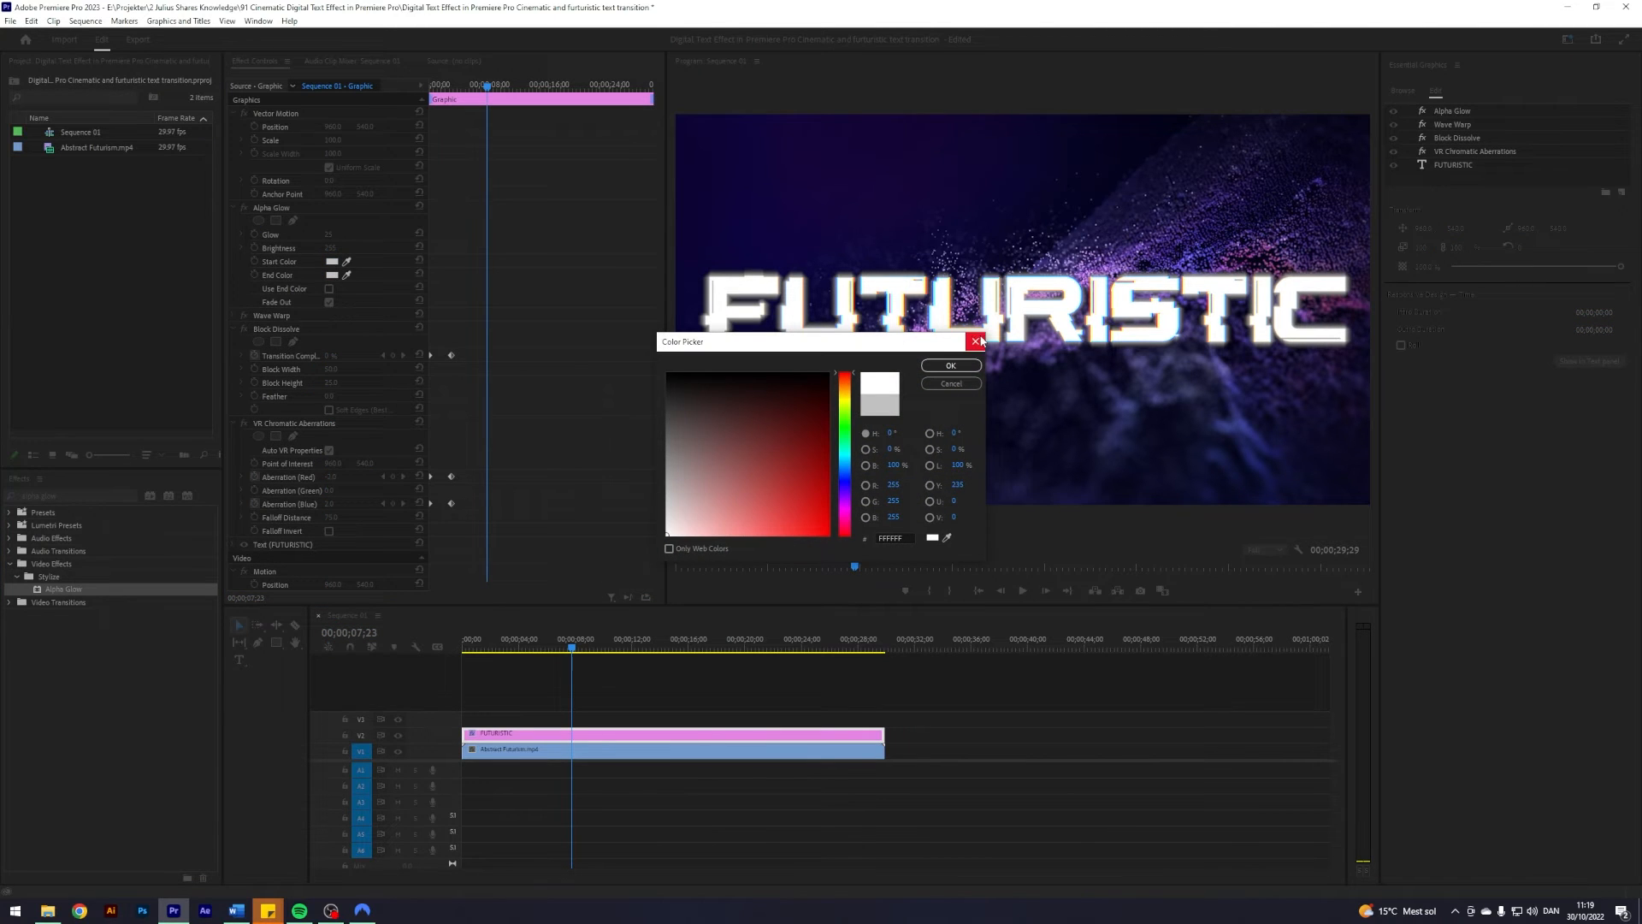
left_click(974, 341)
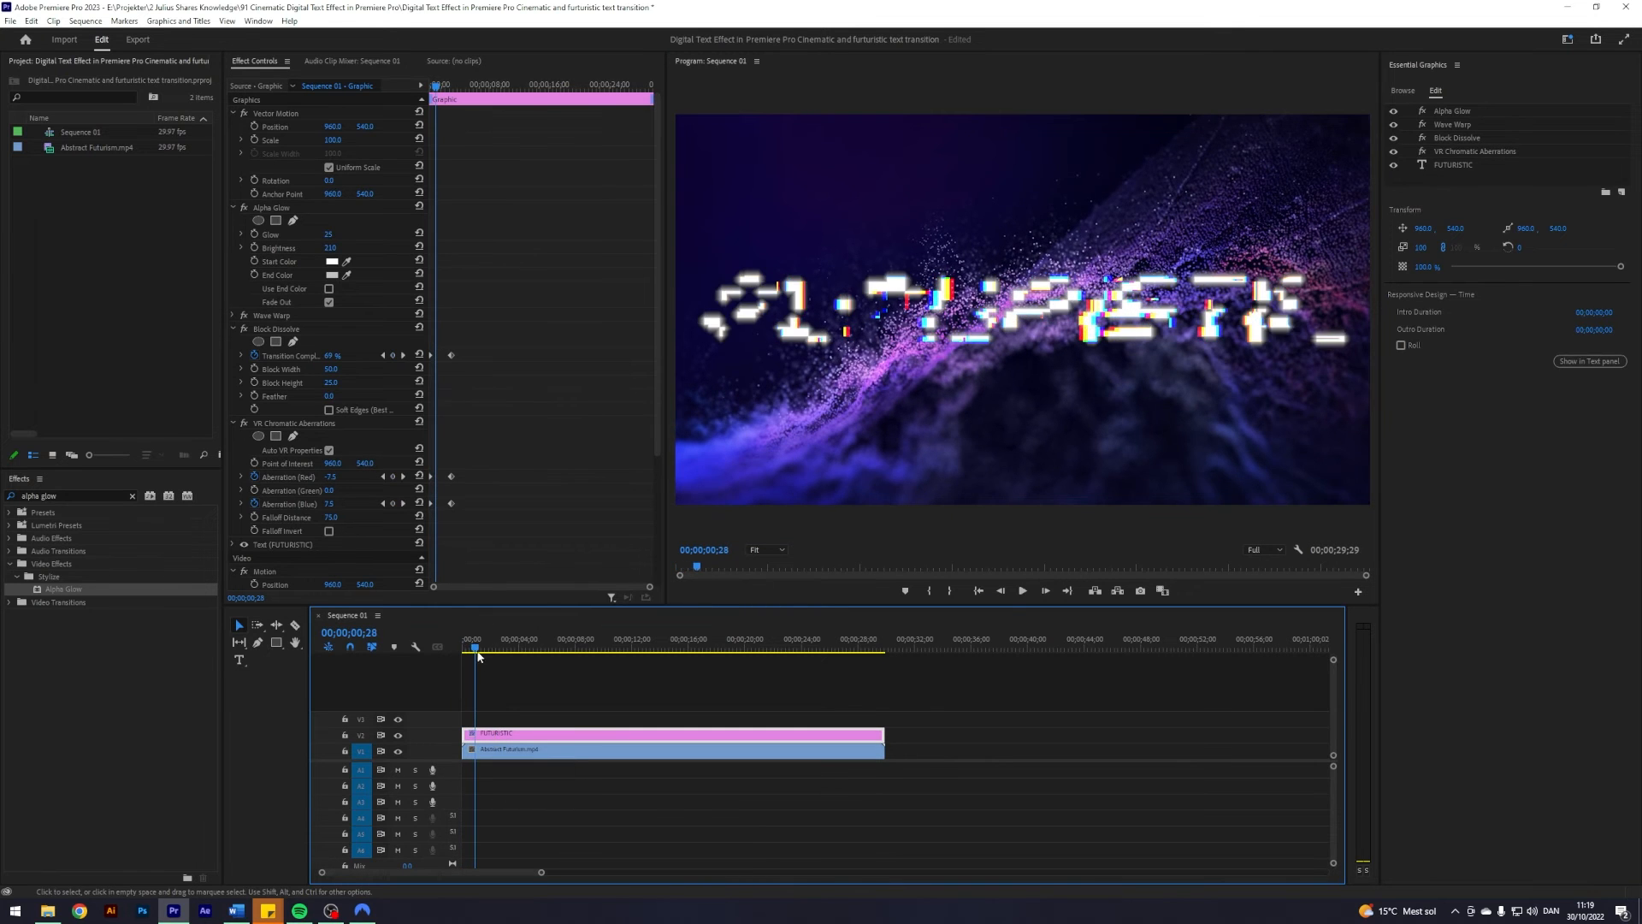
left_click(1022, 590)
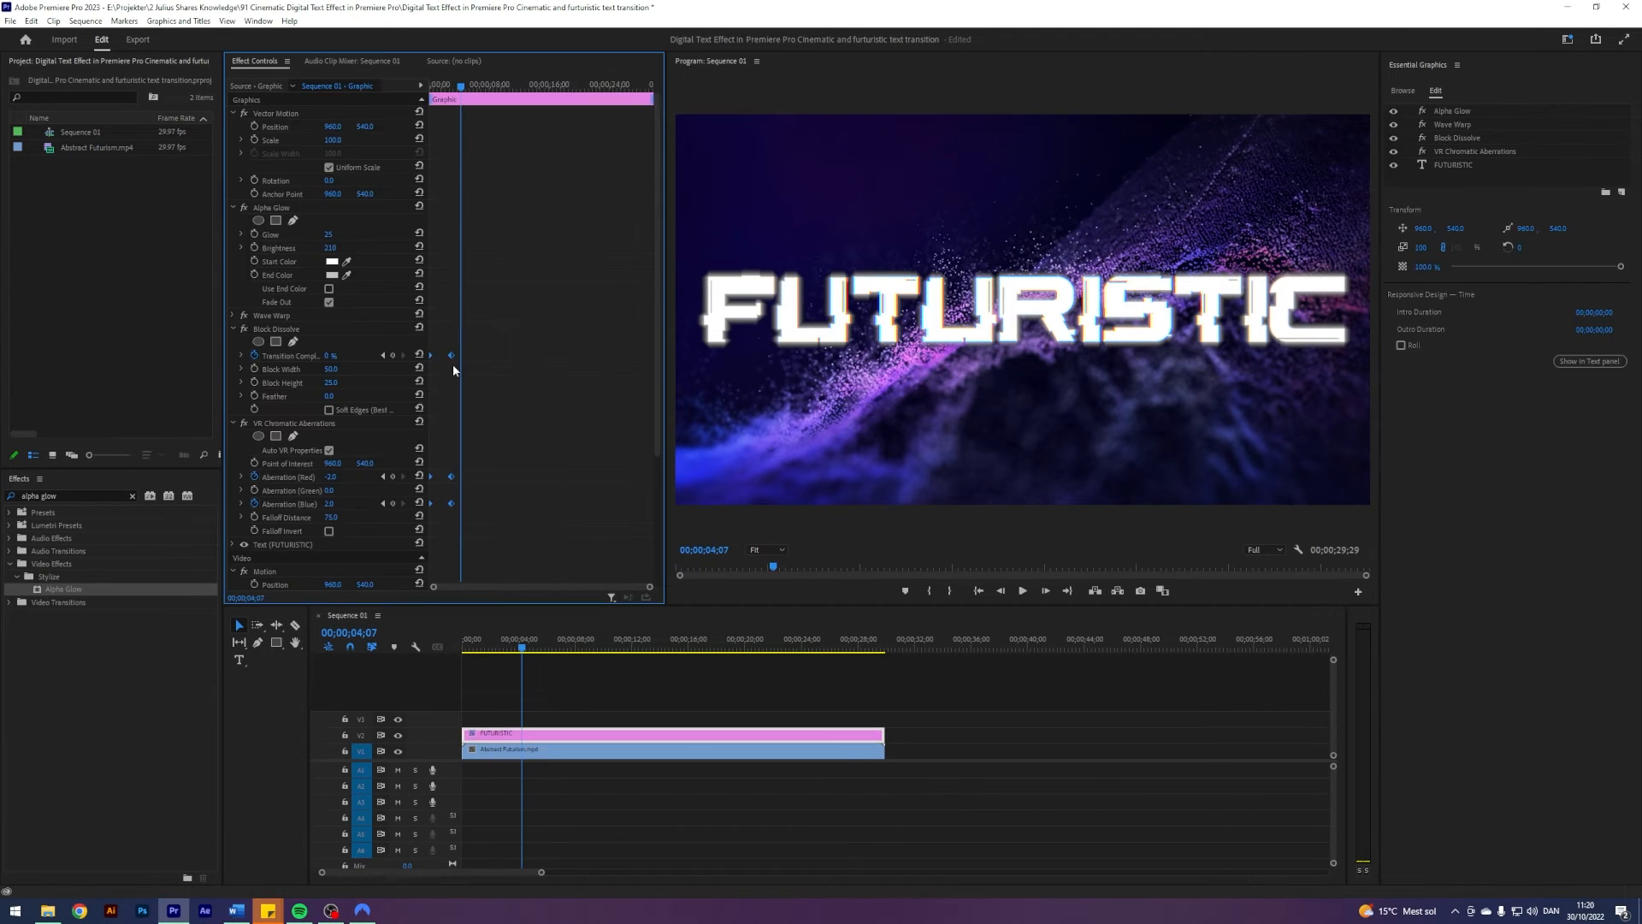
- Open the easing options on the Transition Completion keyframe
right_click(450, 355)
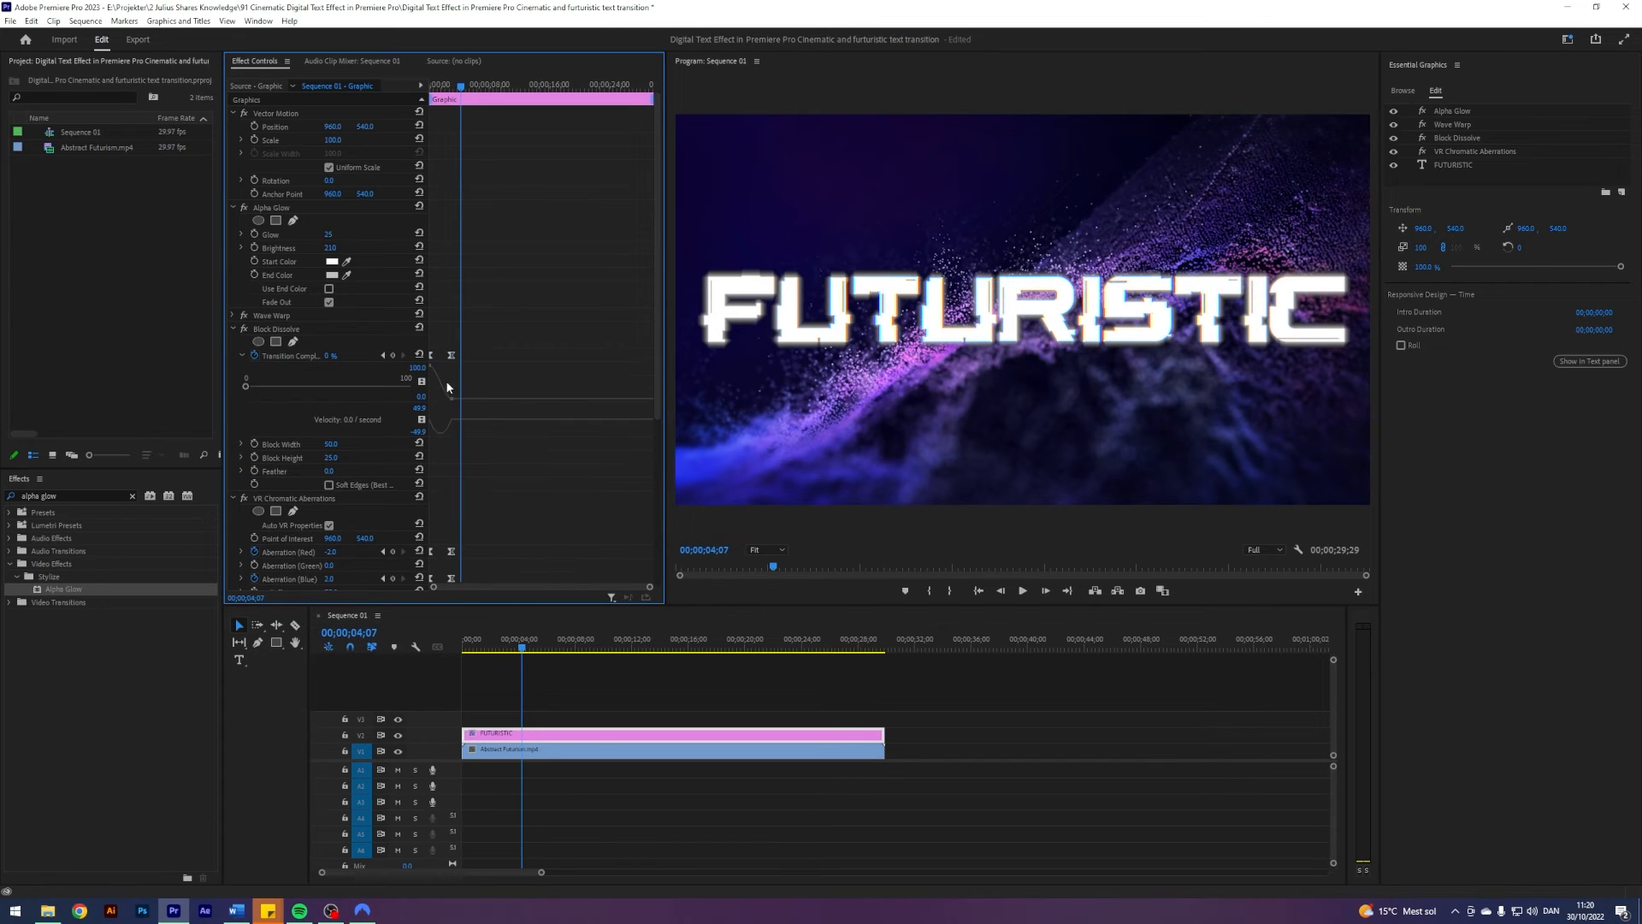
mouse_move(469, 145)
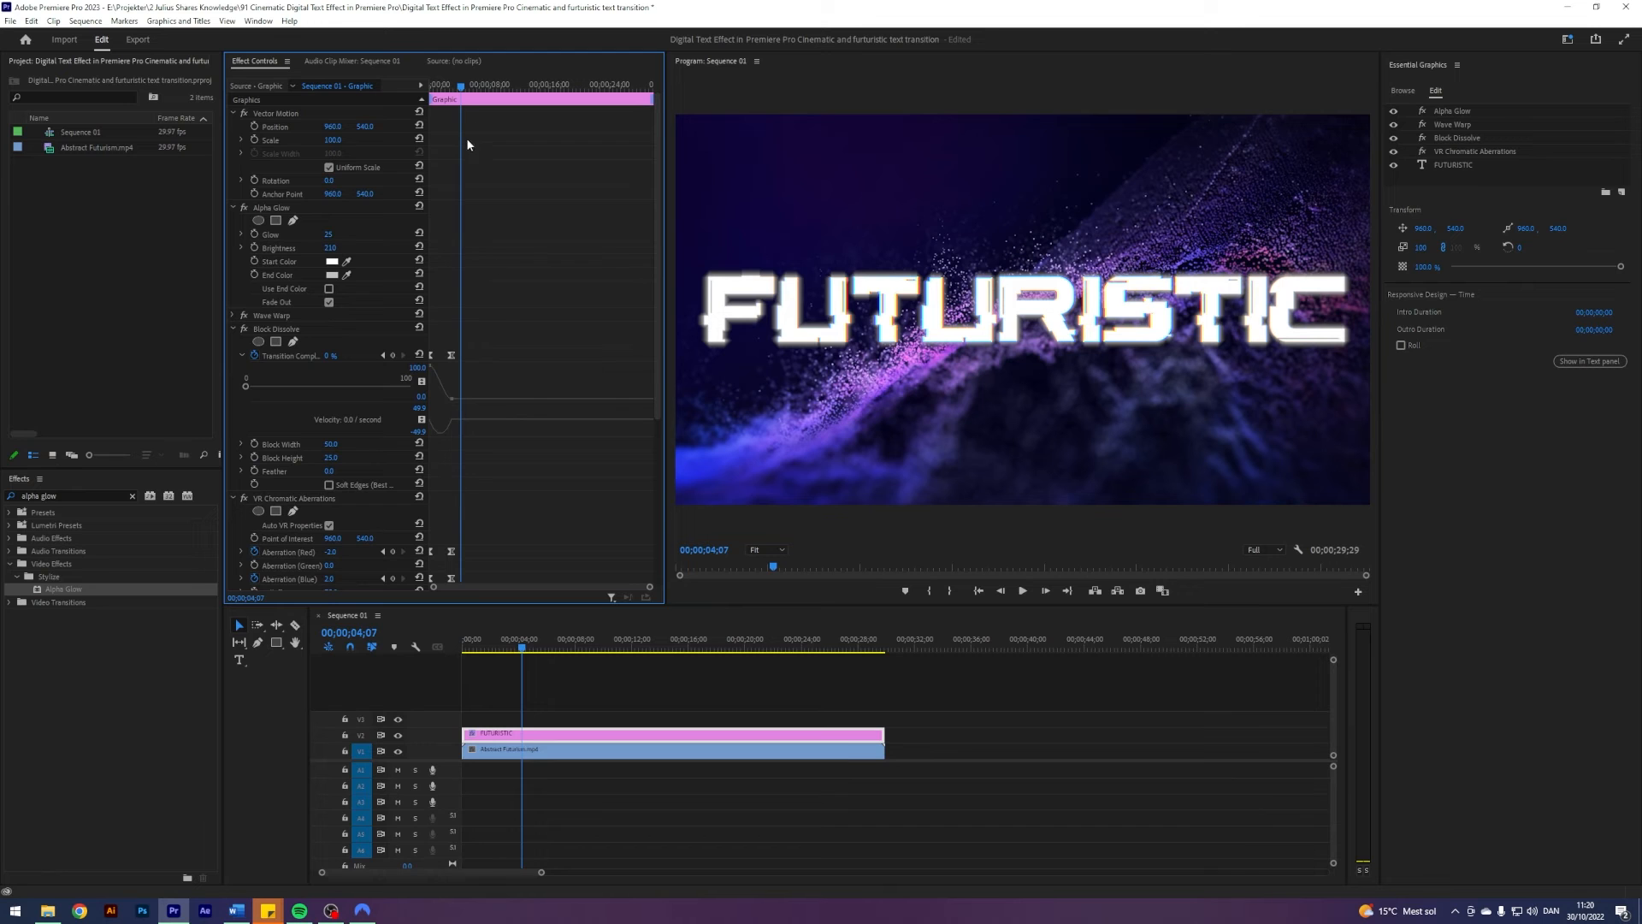